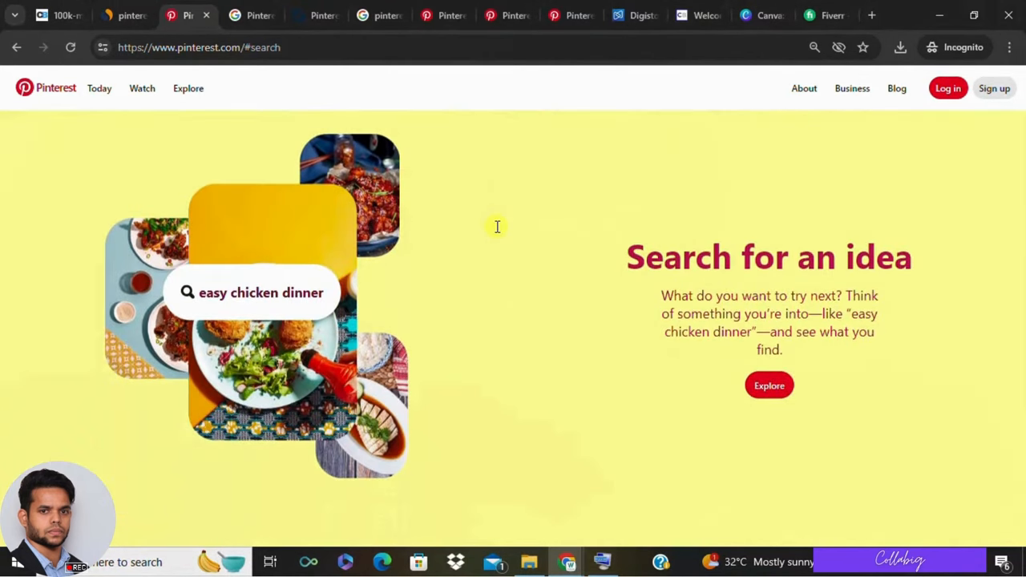
mouse_move(496, 232)
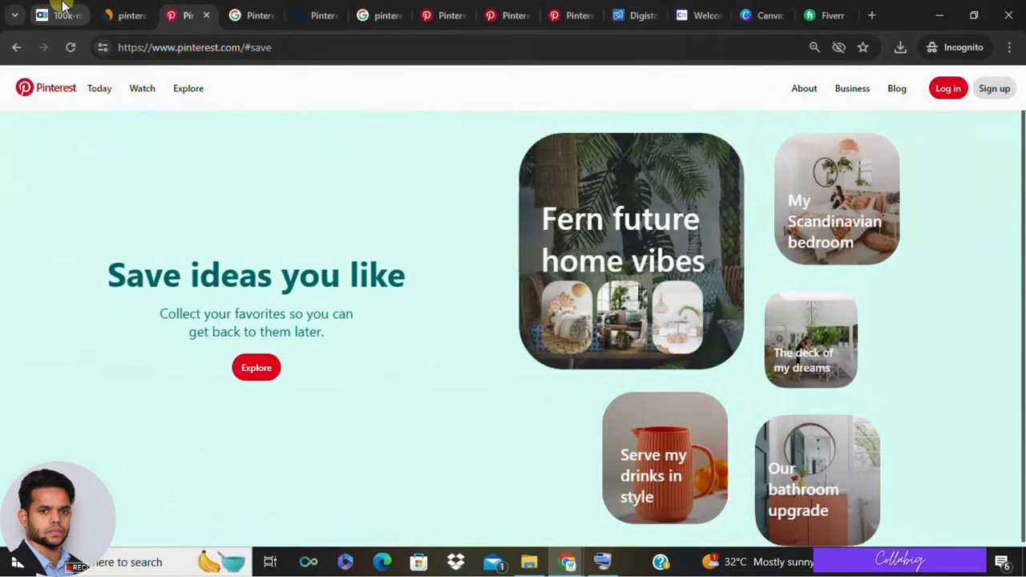
On the Collabig 100k-method page, highlight the $313,528 figure and open the blueprint sign-up form
click(56, 16)
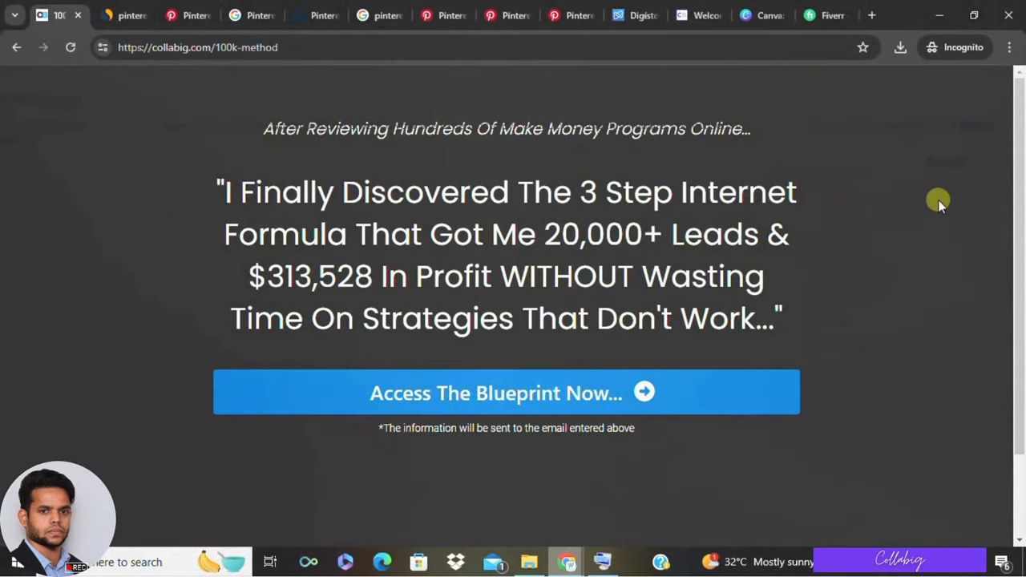
mouse_move(233, 269)
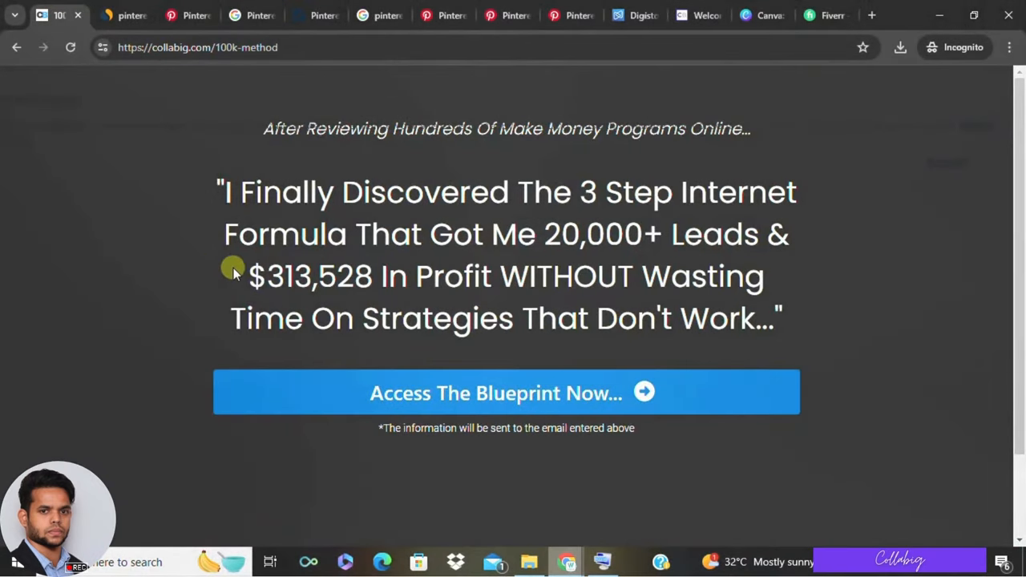
double_click(313, 276)
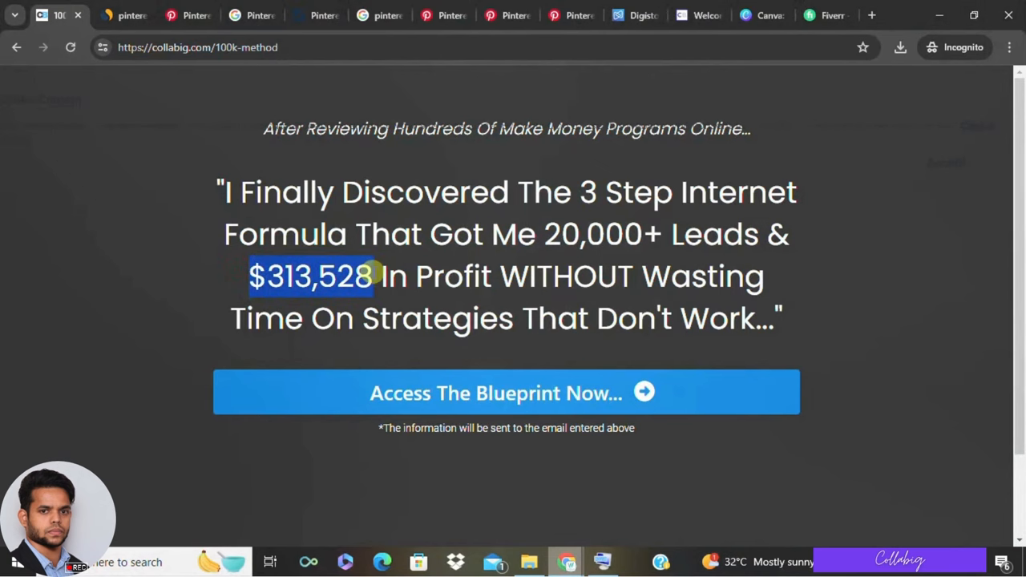
mouse_move(509, 395)
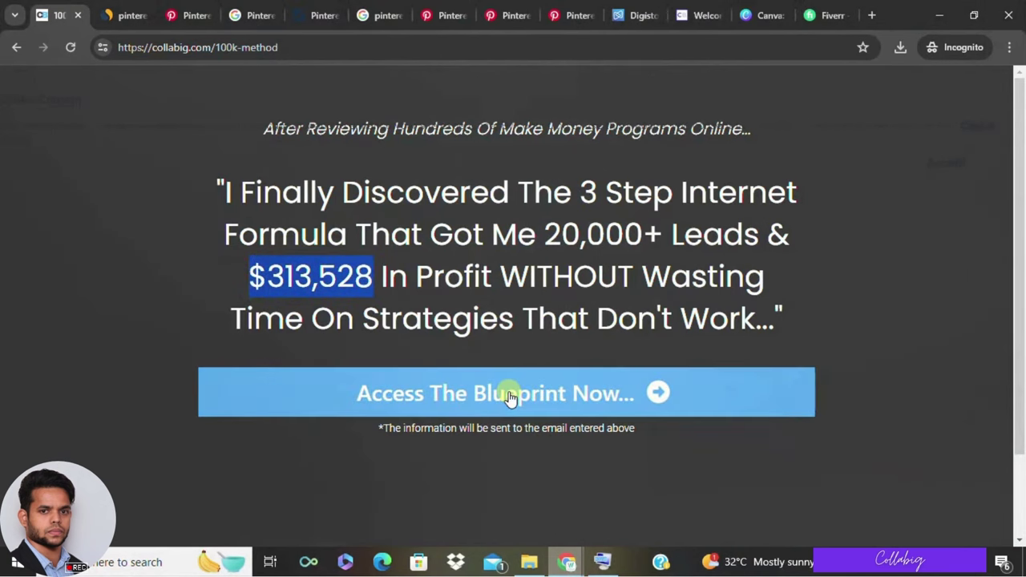
click(509, 394)
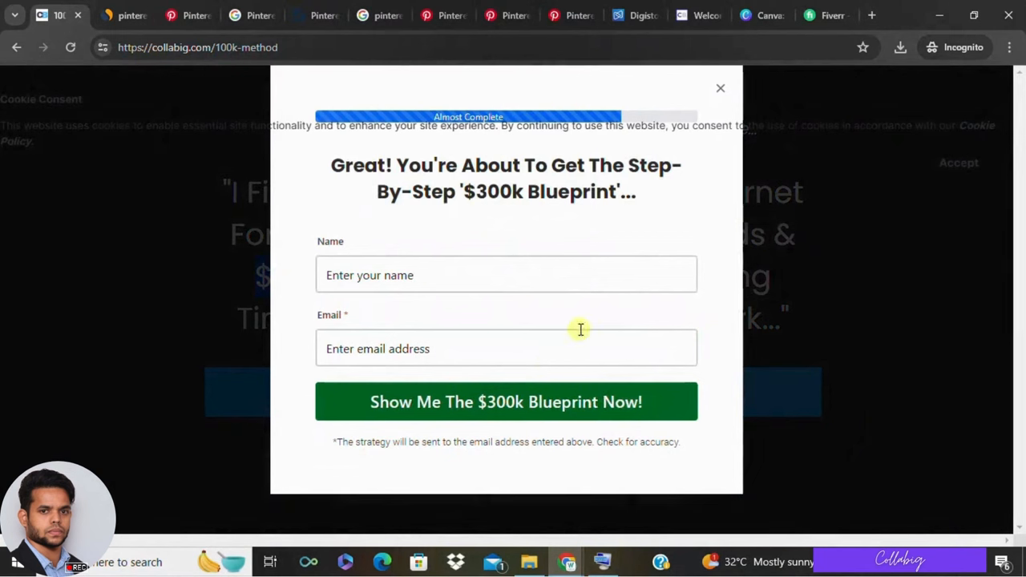
mouse_move(704, 116)
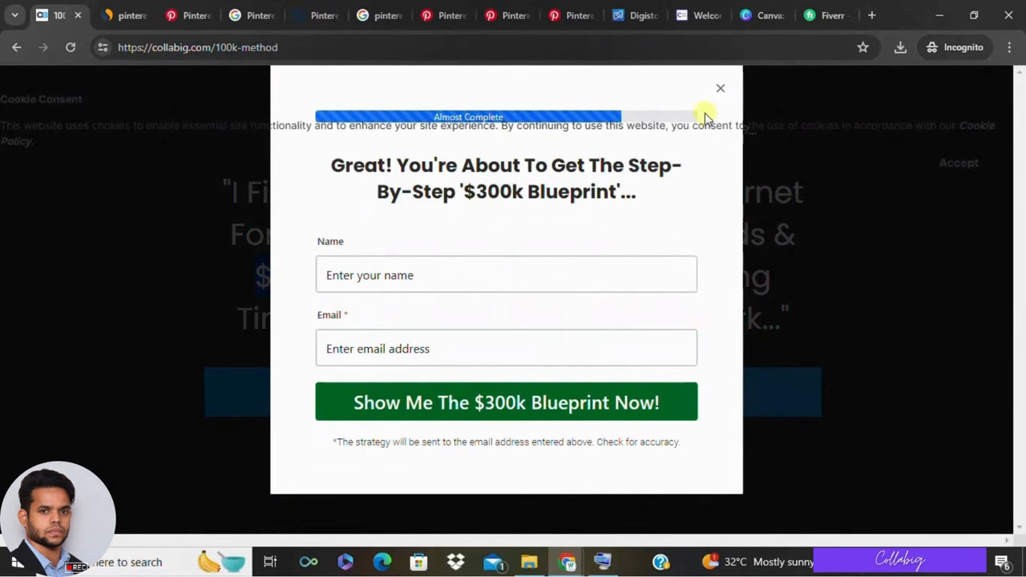
mouse_move(721, 88)
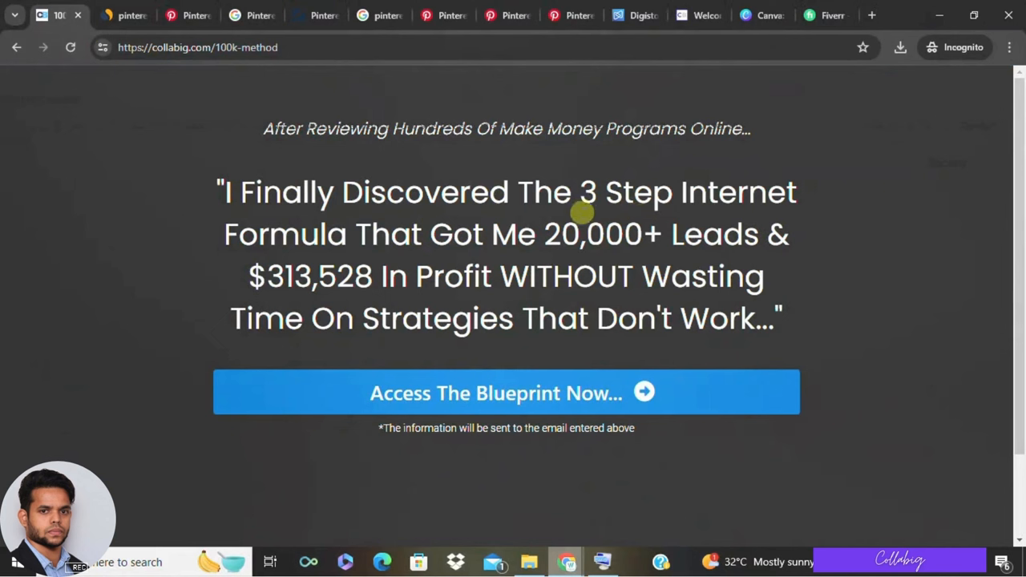
mouse_move(551, 222)
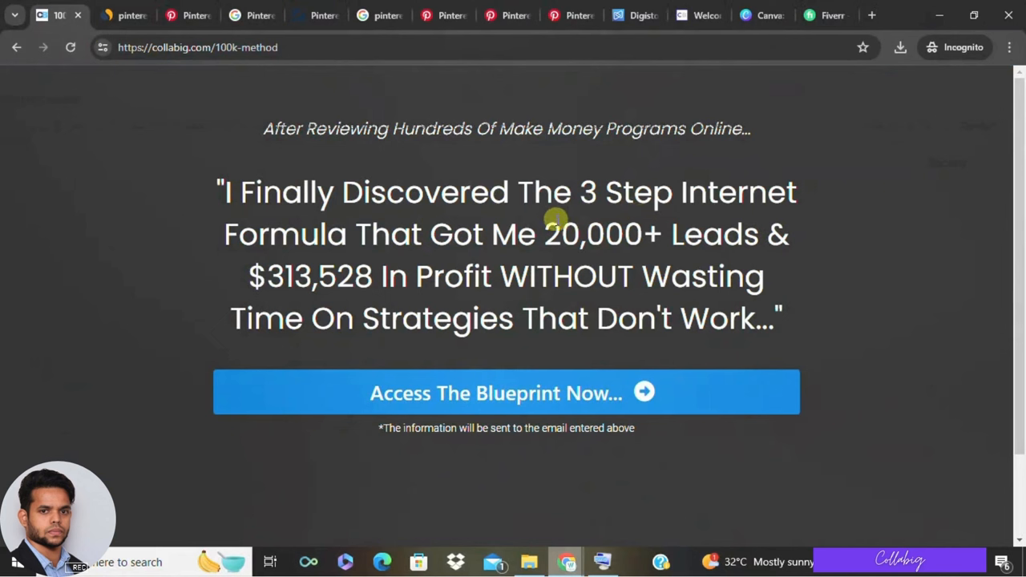
mouse_move(555, 212)
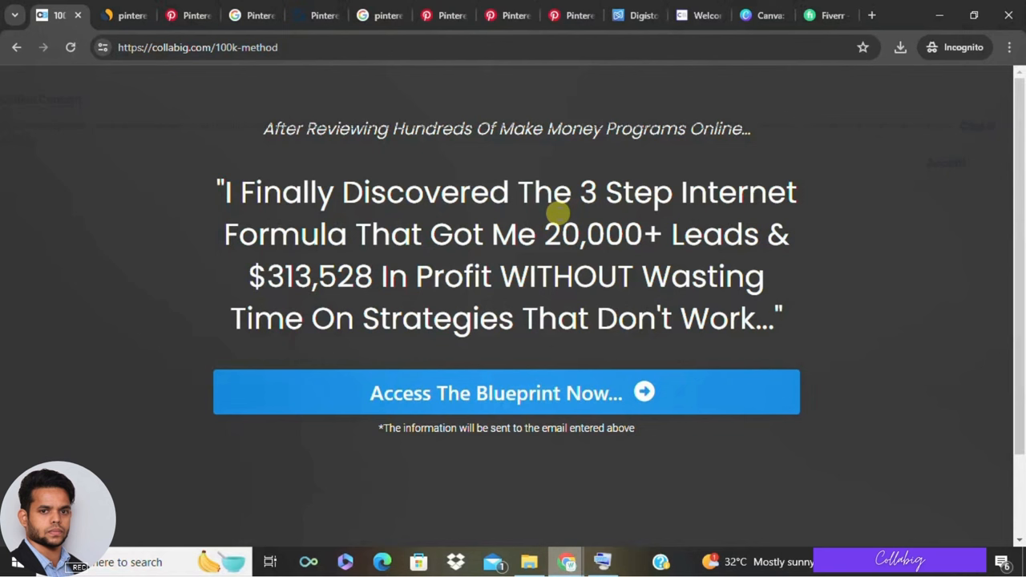
mouse_move(511, 393)
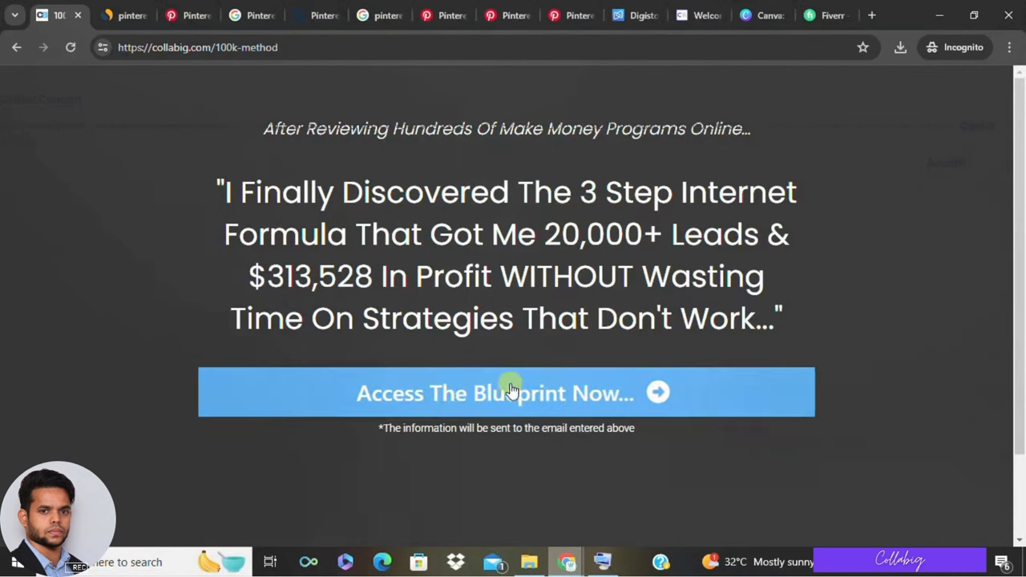
mouse_move(134, 140)
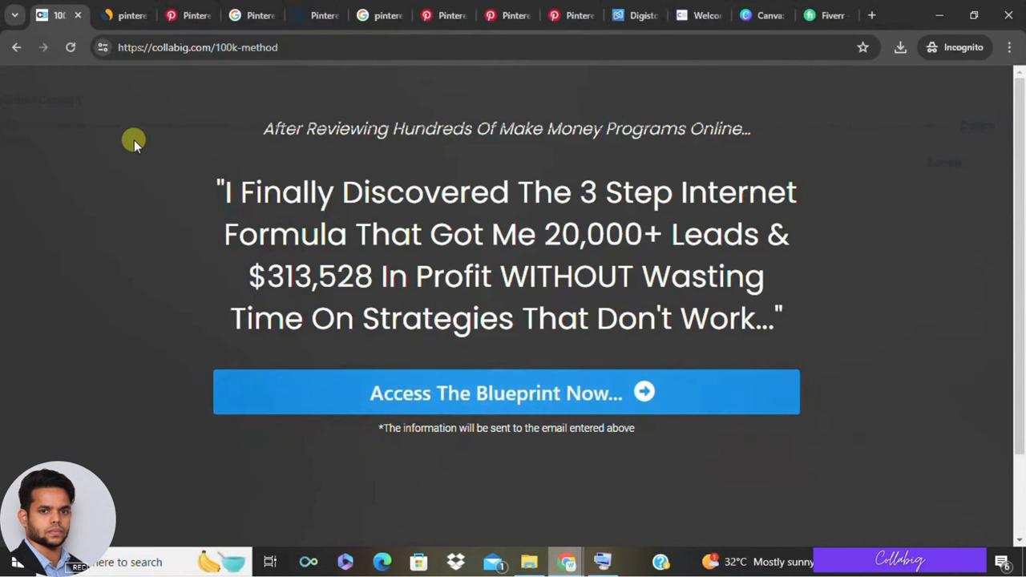
mouse_move(163, 138)
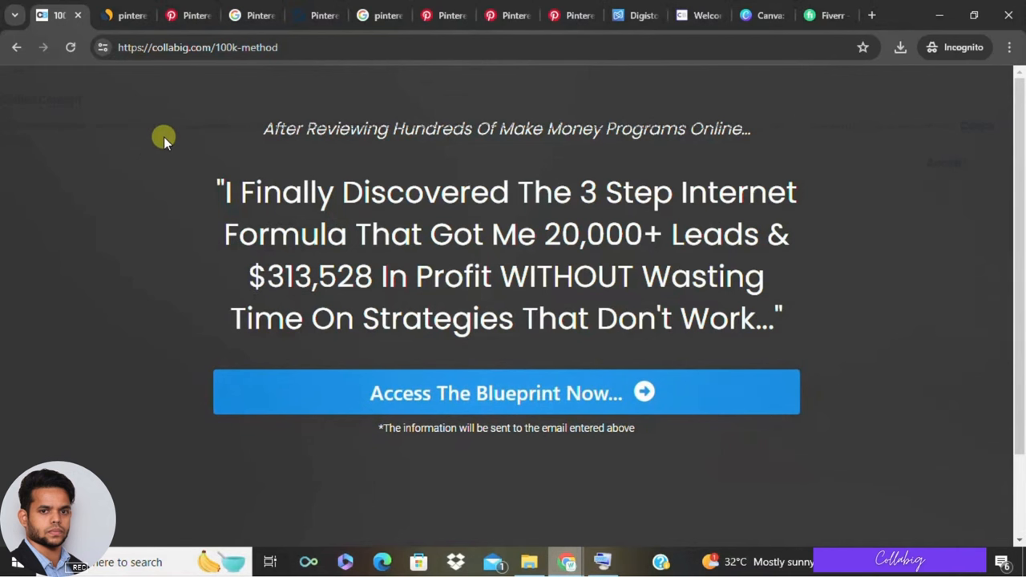
mouse_move(195, 15)
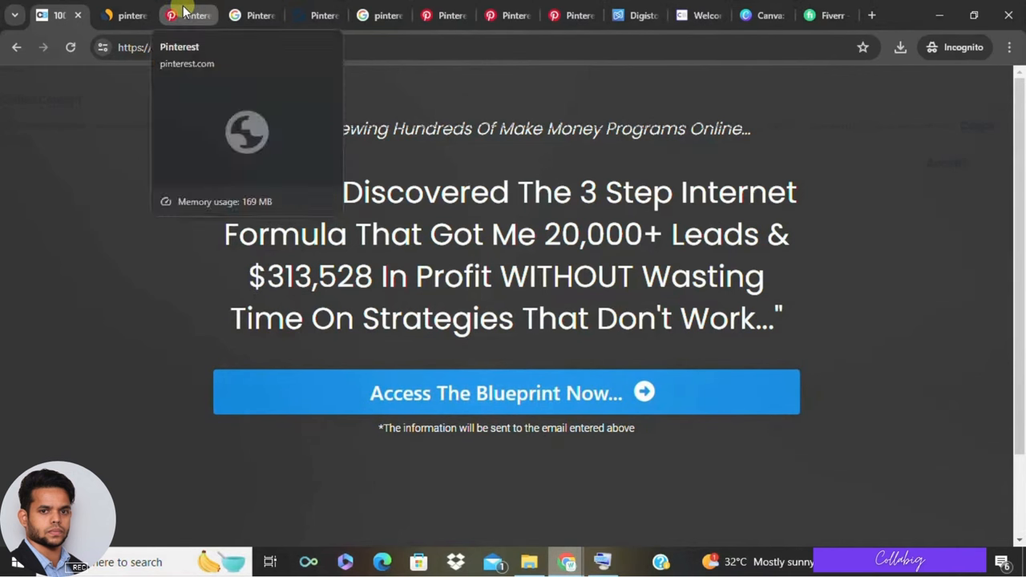
Review Similarweb's pinterest.com overview showing 1.3B visits and rank #25
click(193, 15)
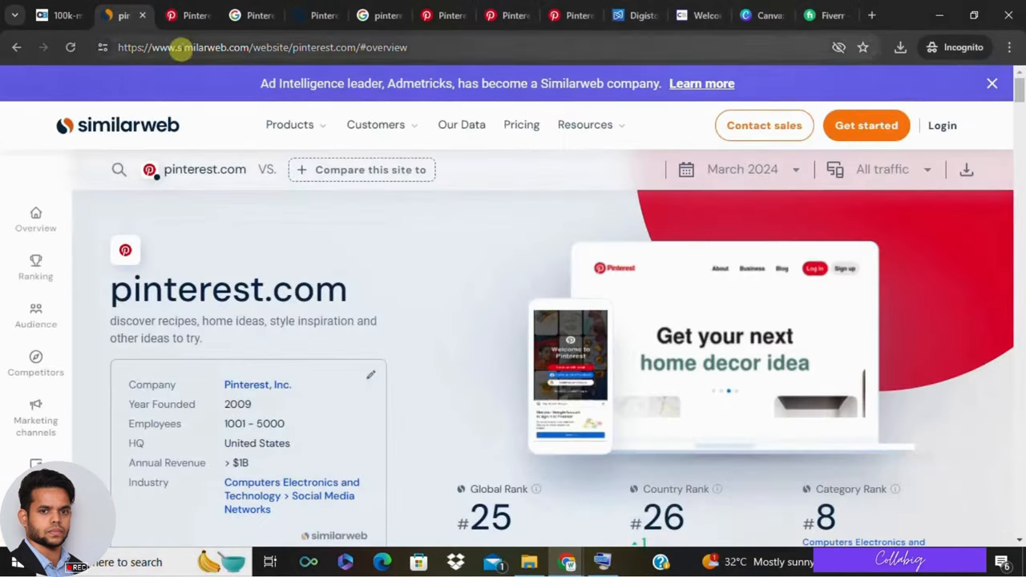
mouse_move(235, 110)
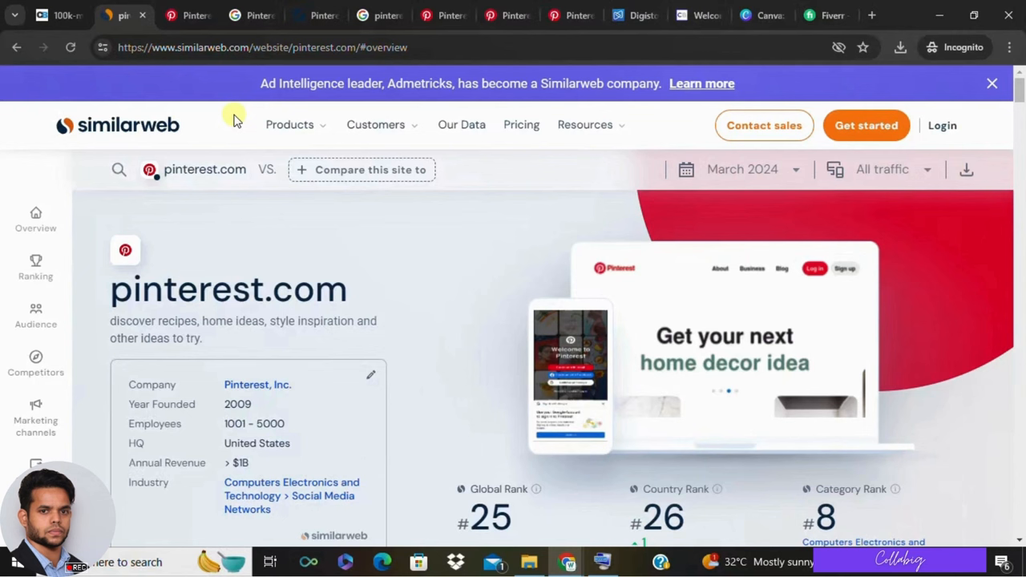
scroll(down, 3)
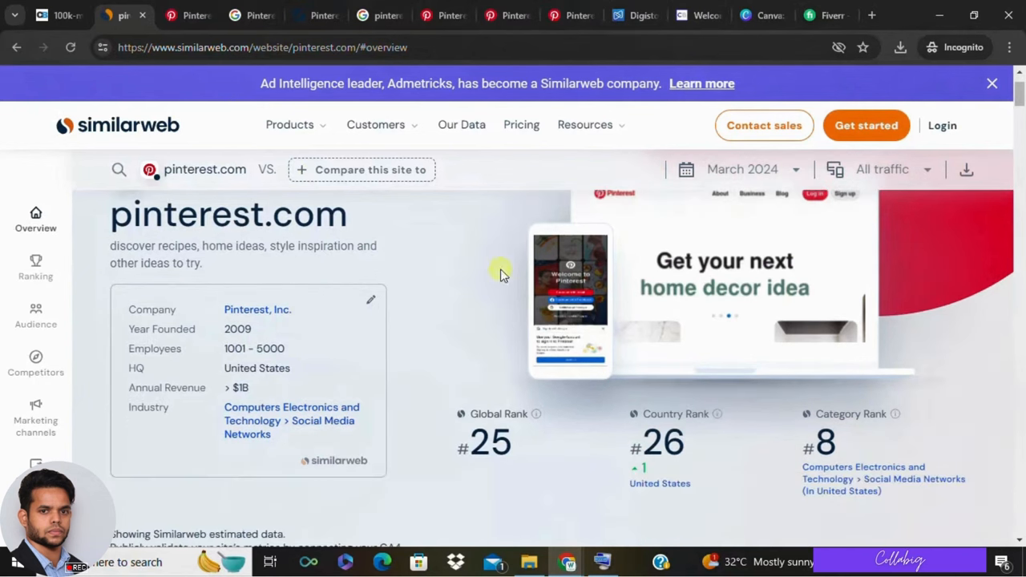
mouse_move(342, 214)
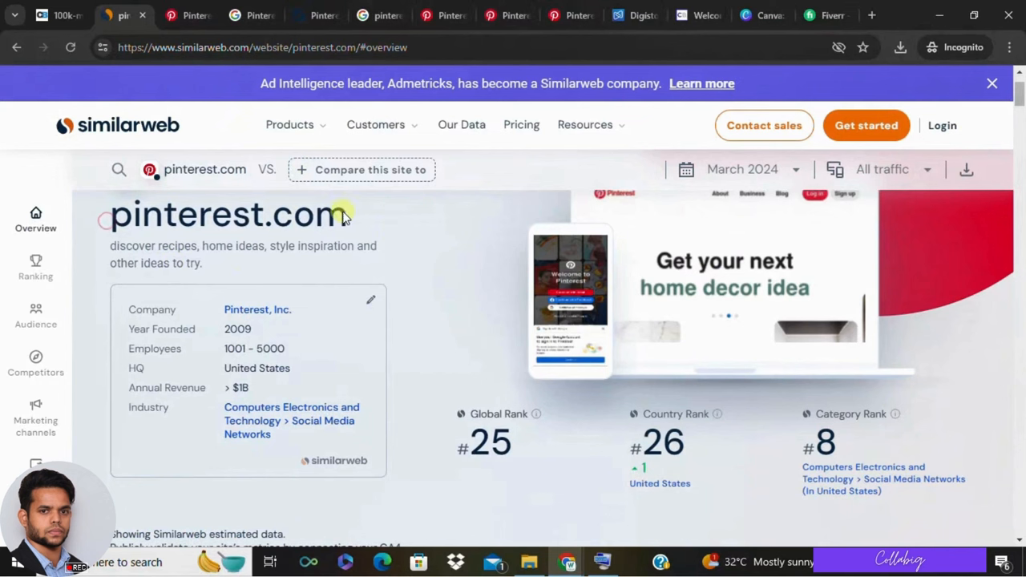
scroll(down, 3)
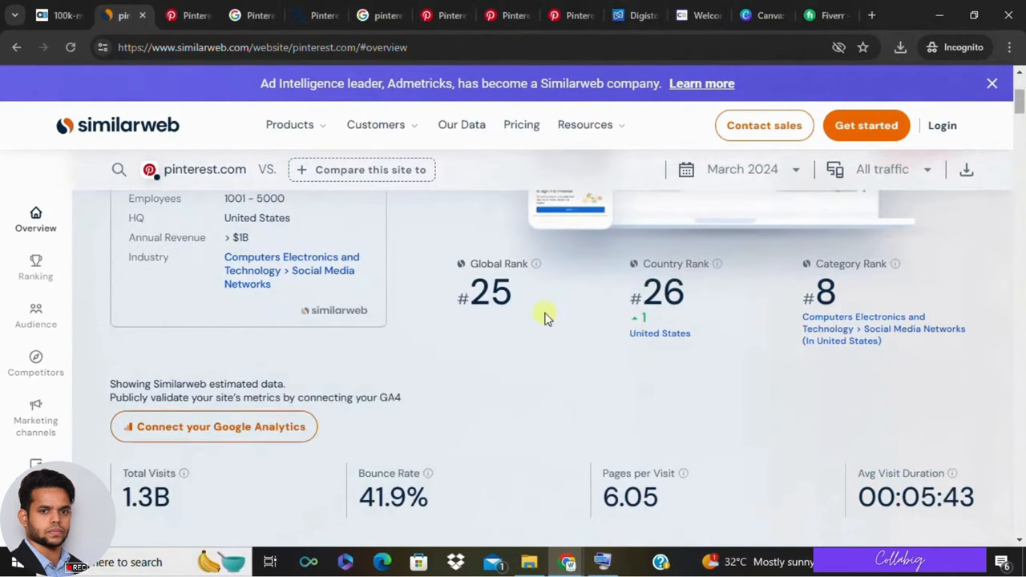
scroll(down, 3)
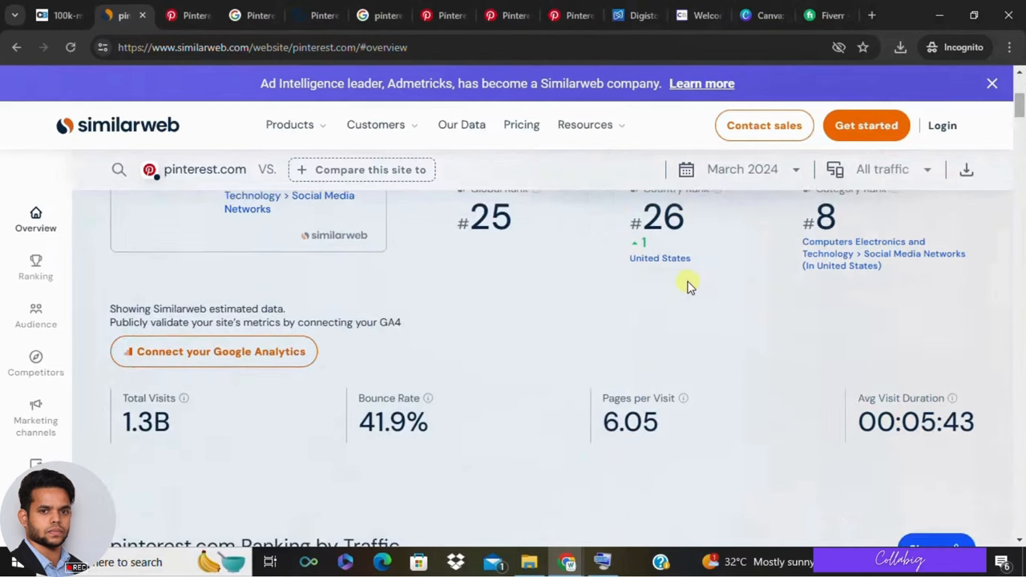
scroll(down, 3)
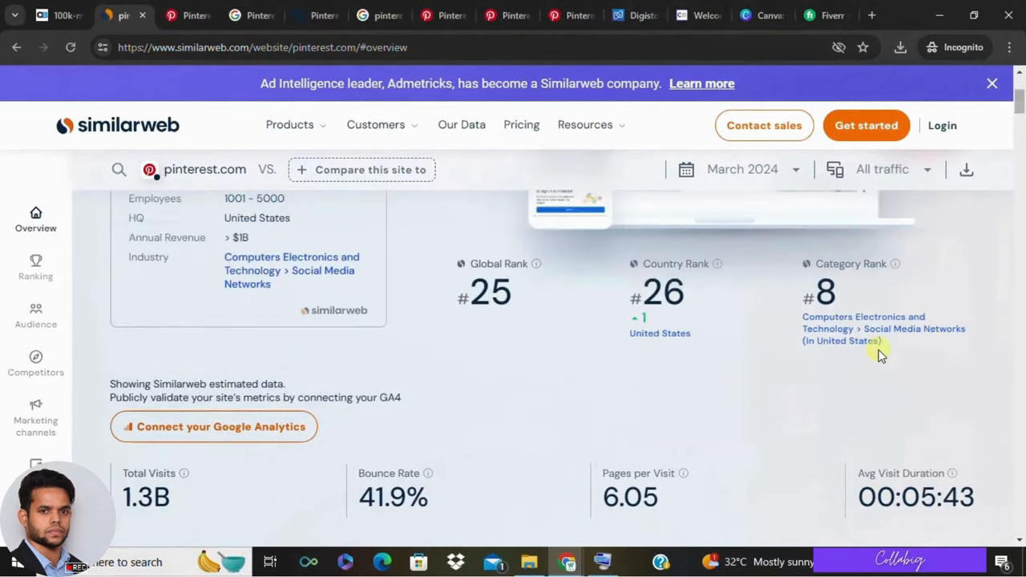
mouse_move(821, 346)
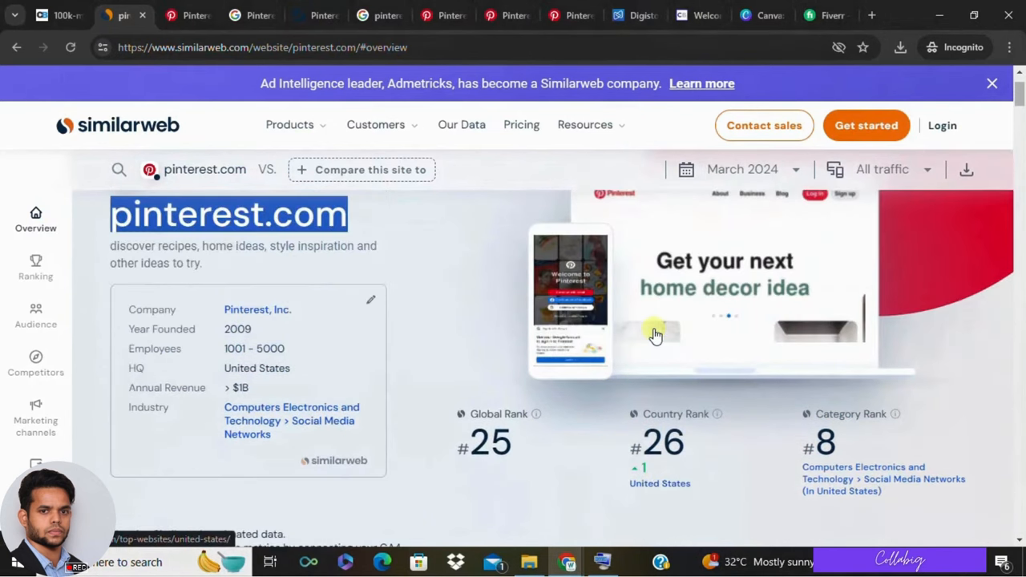
Look through the ranking sections, then switch to Google's Pinterest demographics results
scroll(down, 3)
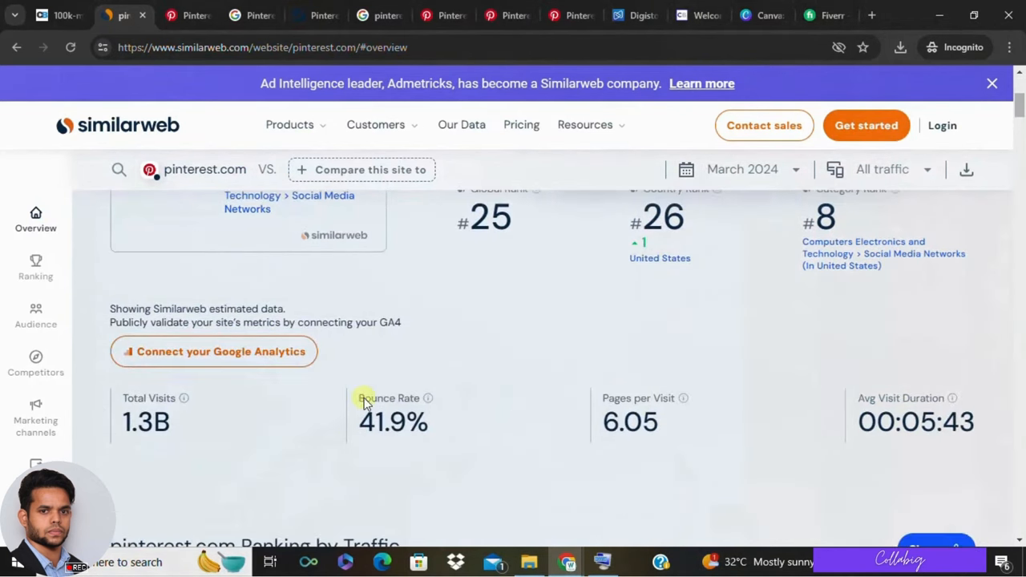
scroll(down, 3)
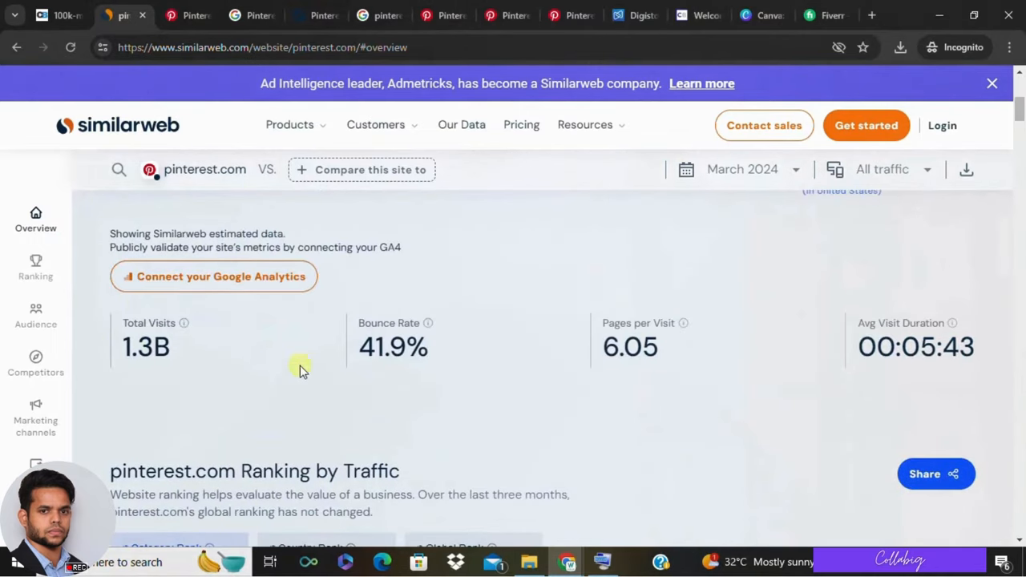
scroll(down, 3)
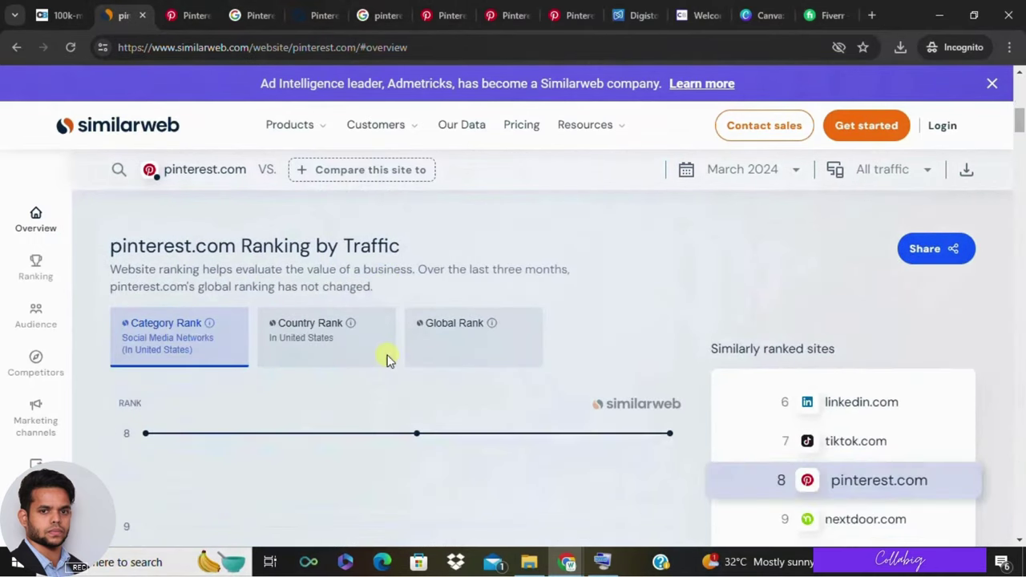
click(36, 267)
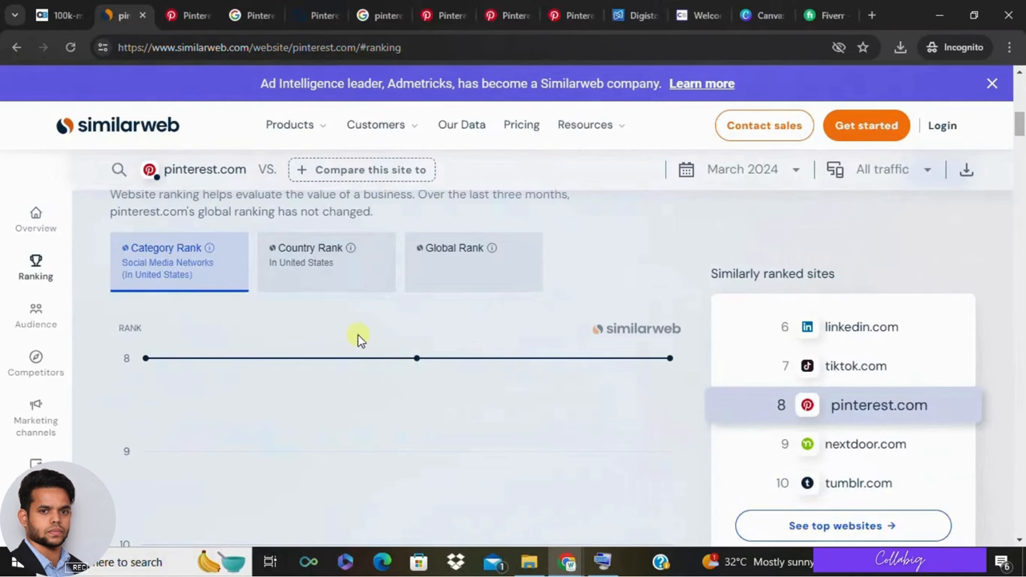
click(253, 15)
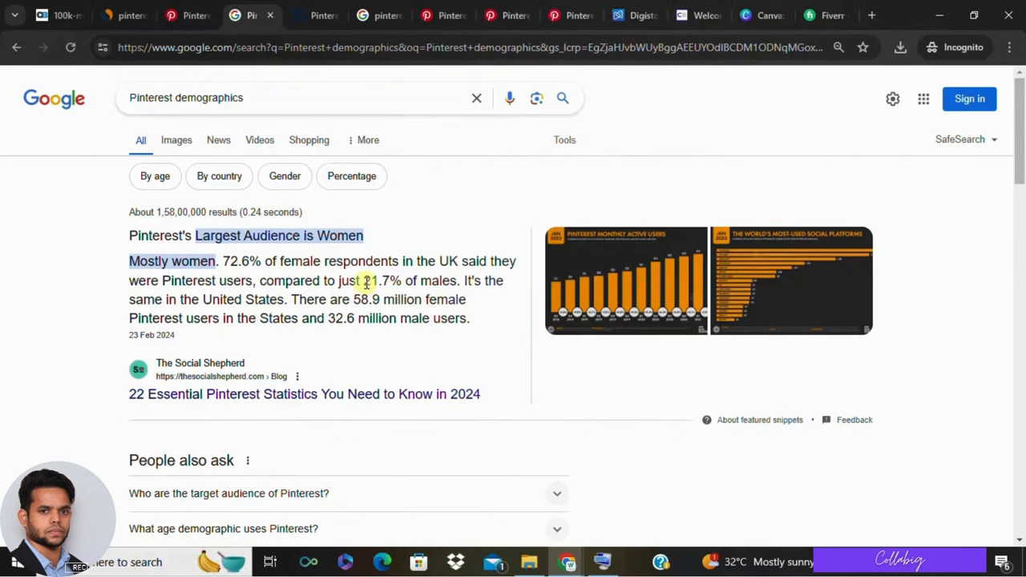
View Statista's Pinterest facts page: 498m monthly active users, US top country, 30.7% penetration
click(304, 14)
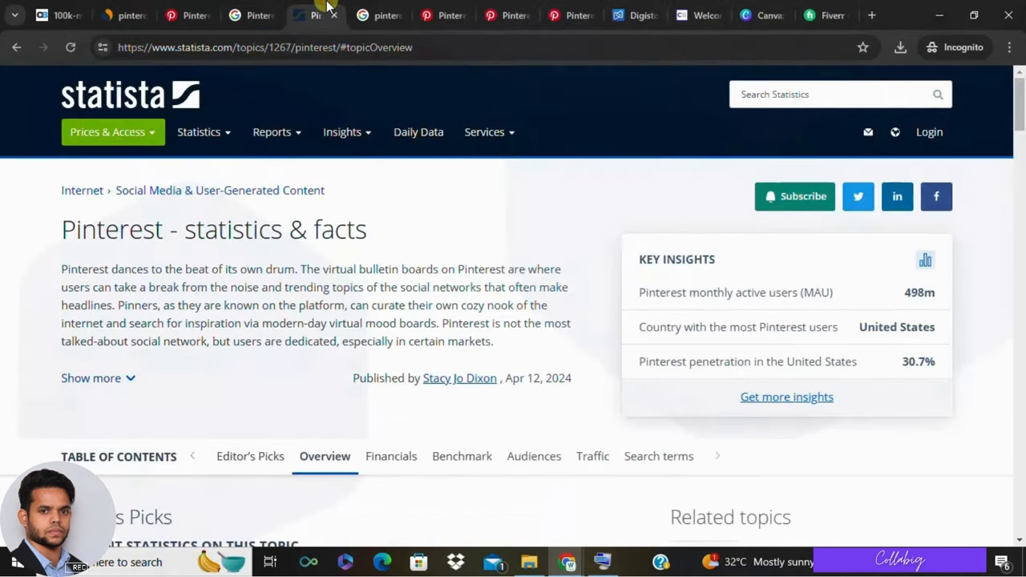
scroll(down, 3)
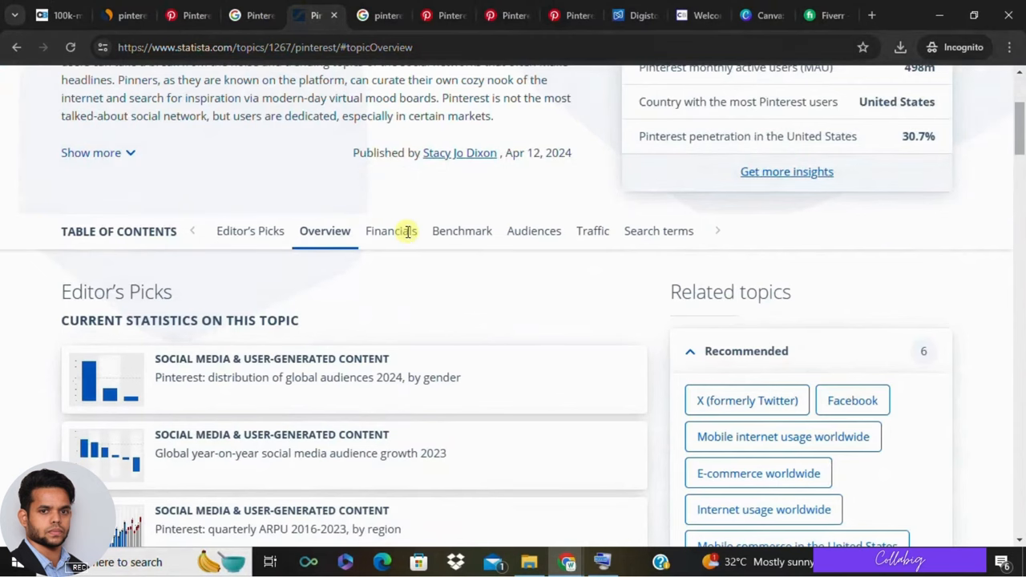
click(251, 231)
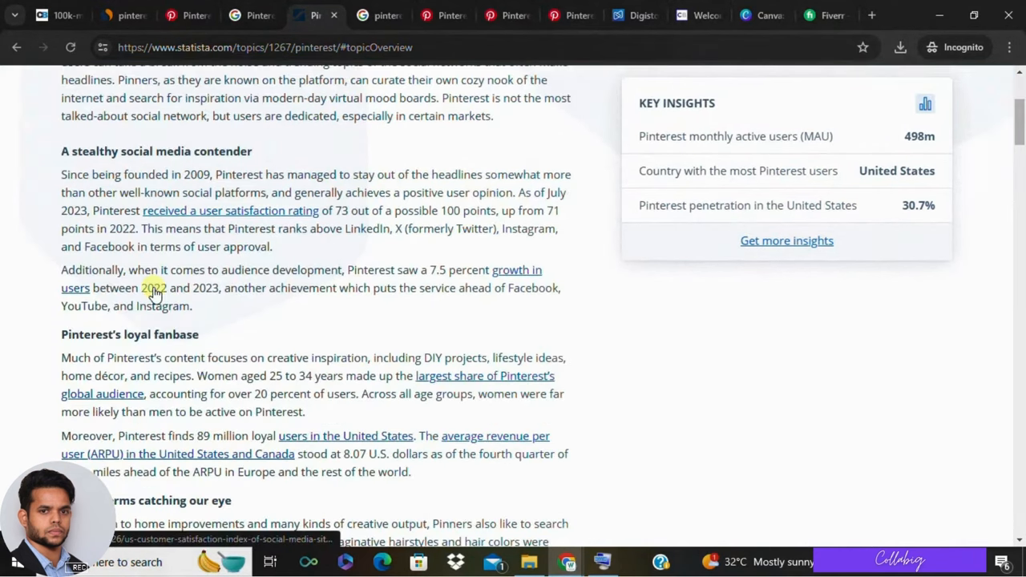
scroll(down, 3)
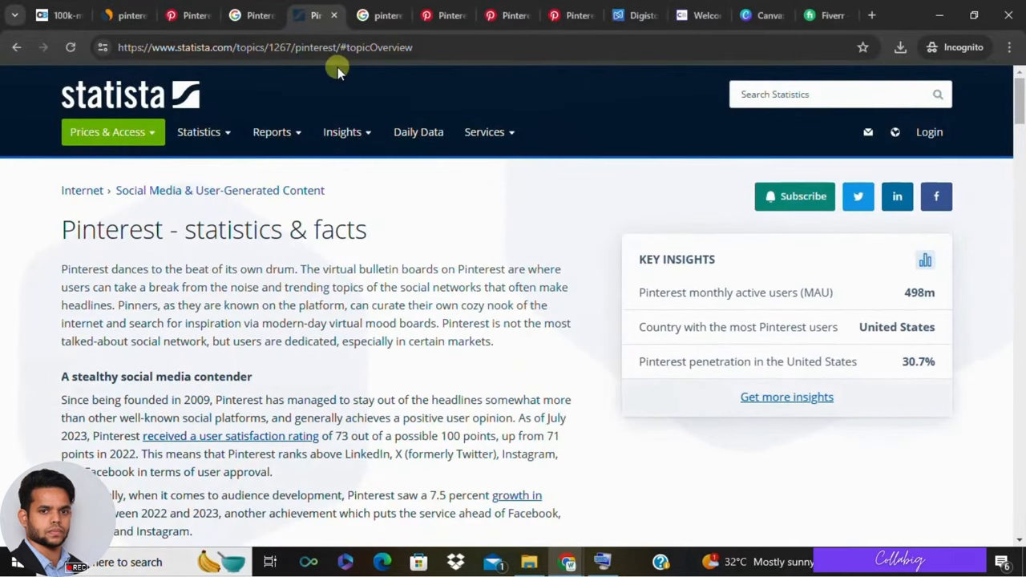
Browse the 'pinterest google' results, led by Pinterest India and a 4.5-rated Play listing
click(344, 15)
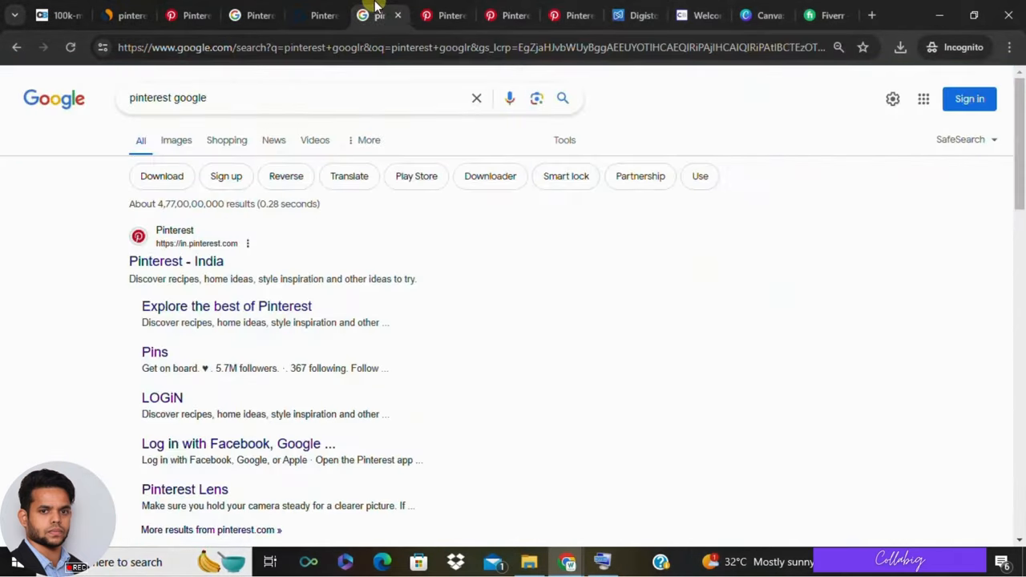
mouse_move(316, 106)
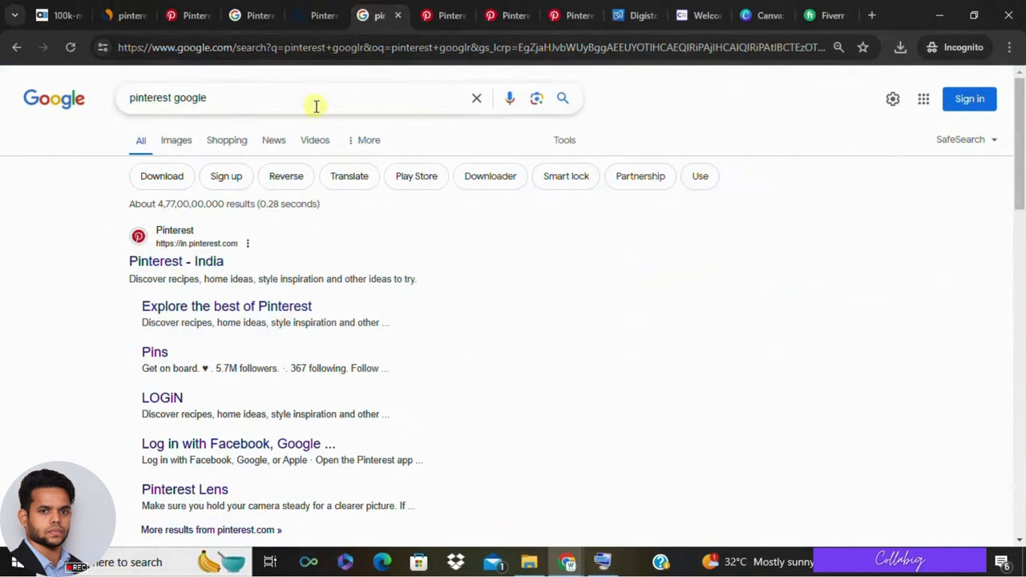
mouse_move(311, 105)
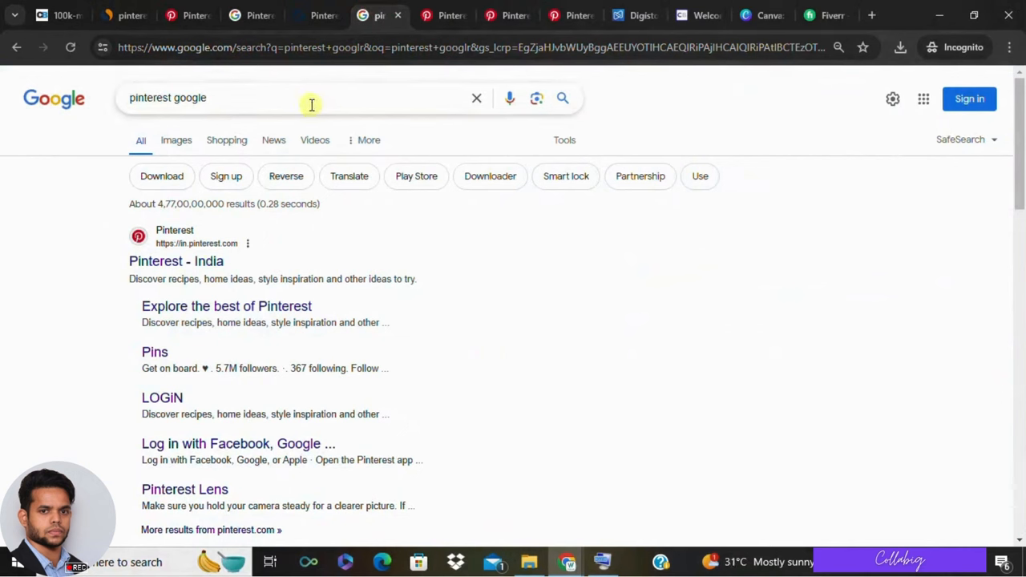
click(311, 97)
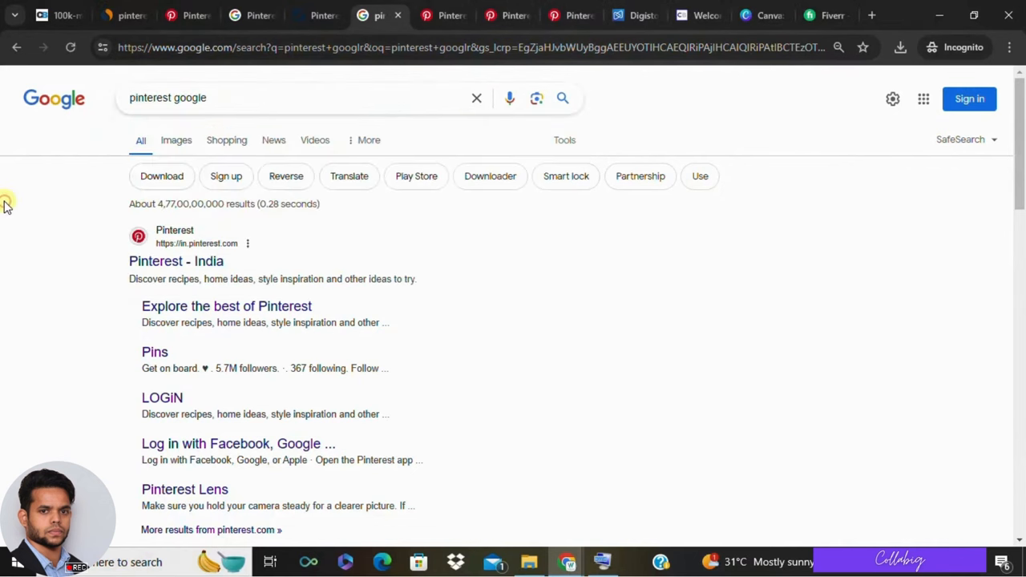
scroll(down, 3)
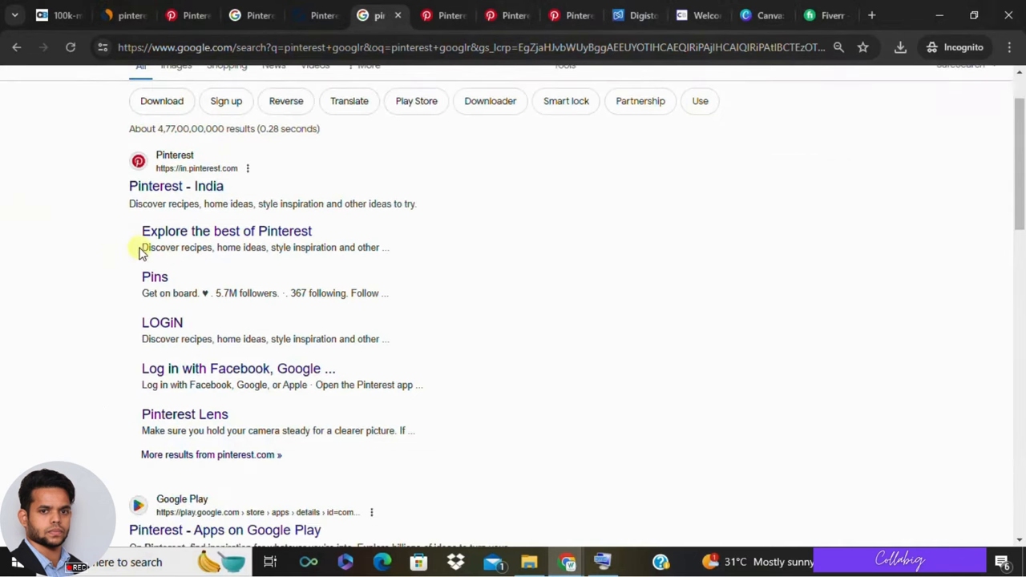
scroll(down, 3)
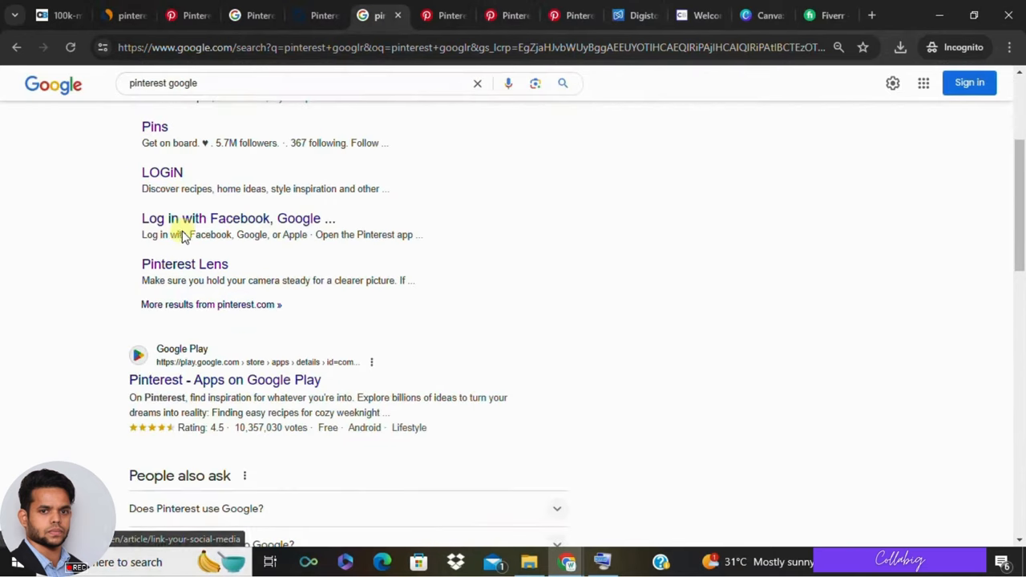
scroll(down, 3)
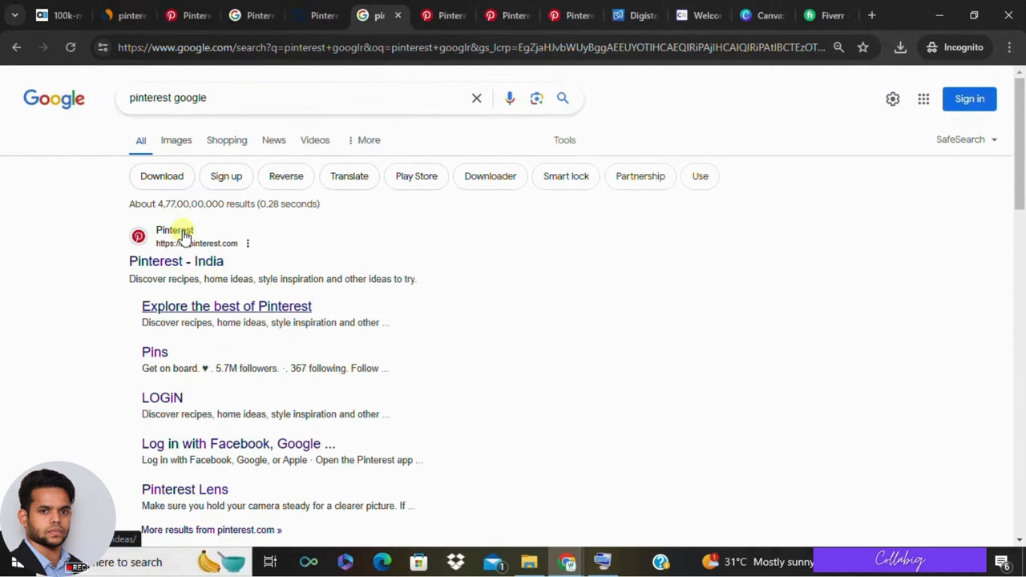
mouse_move(445, 57)
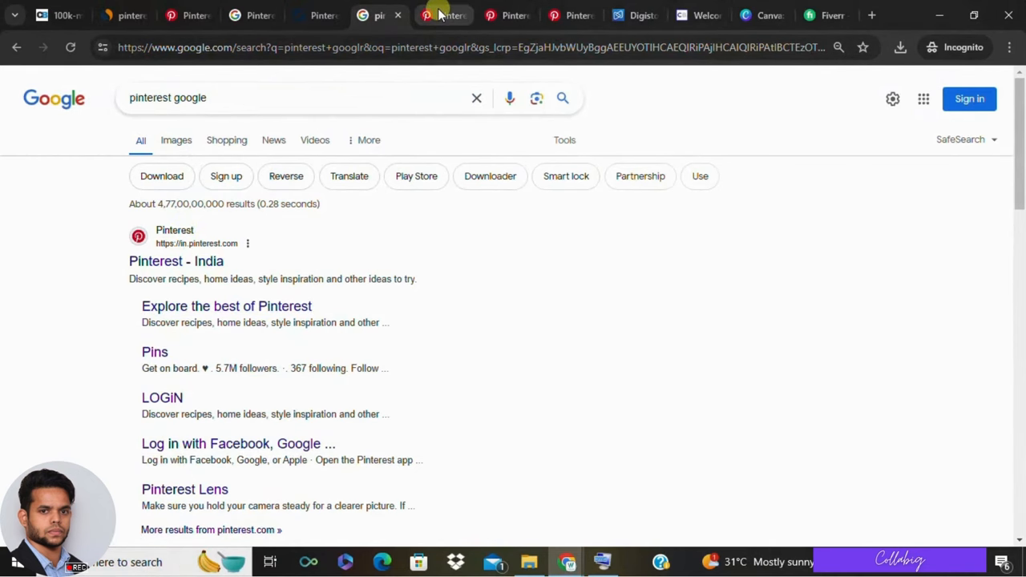
Browse the grid of 'valentines day nails' pins on Pinterest
click(439, 15)
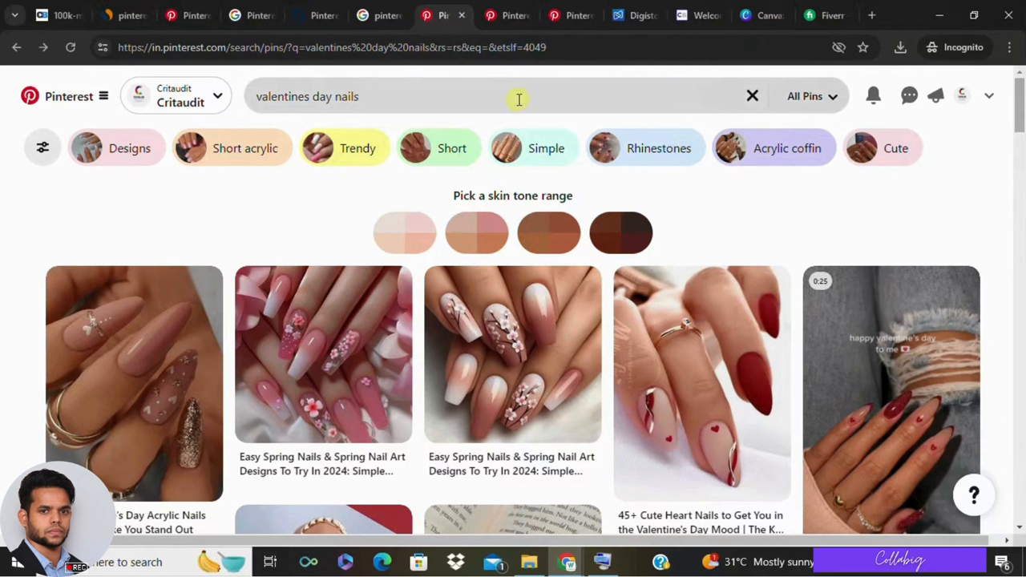
mouse_move(68, 96)
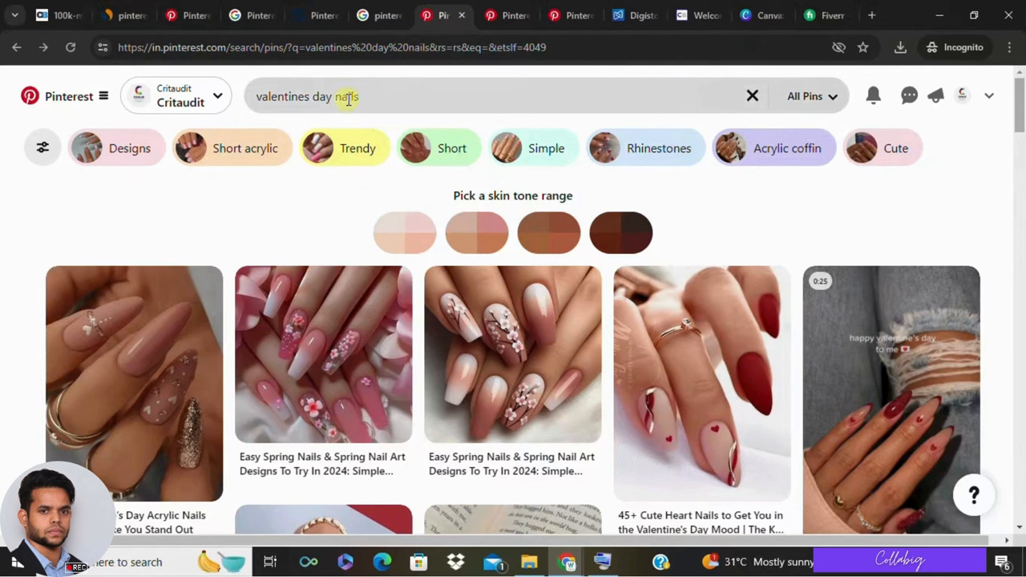
click(348, 96)
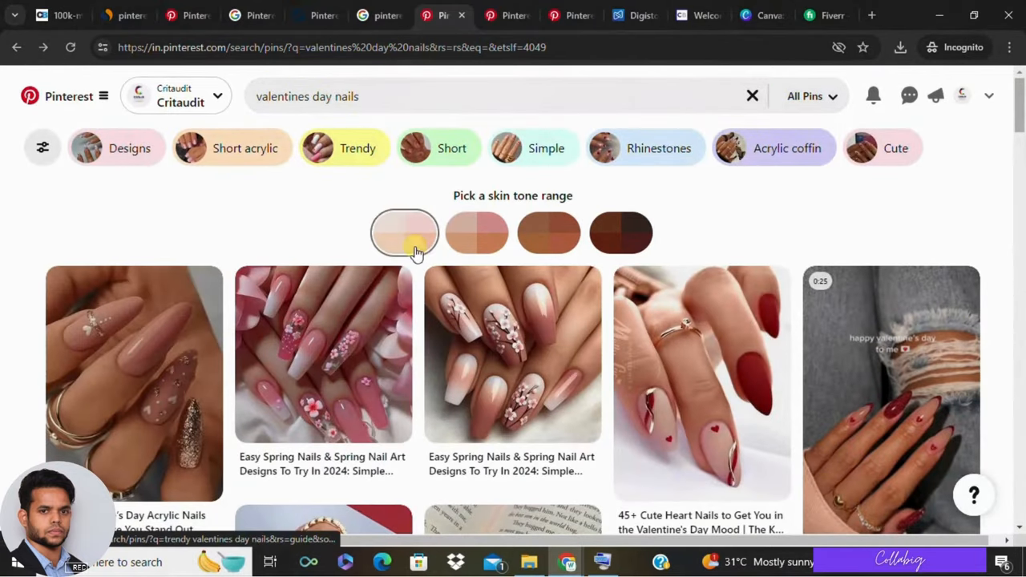
scroll(down, 3)
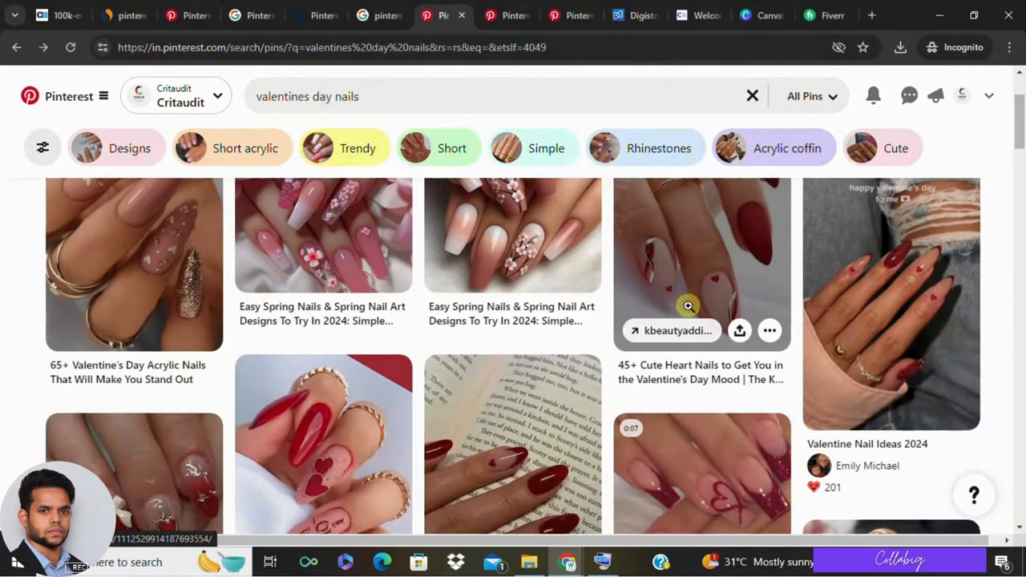
scroll(down, 3)
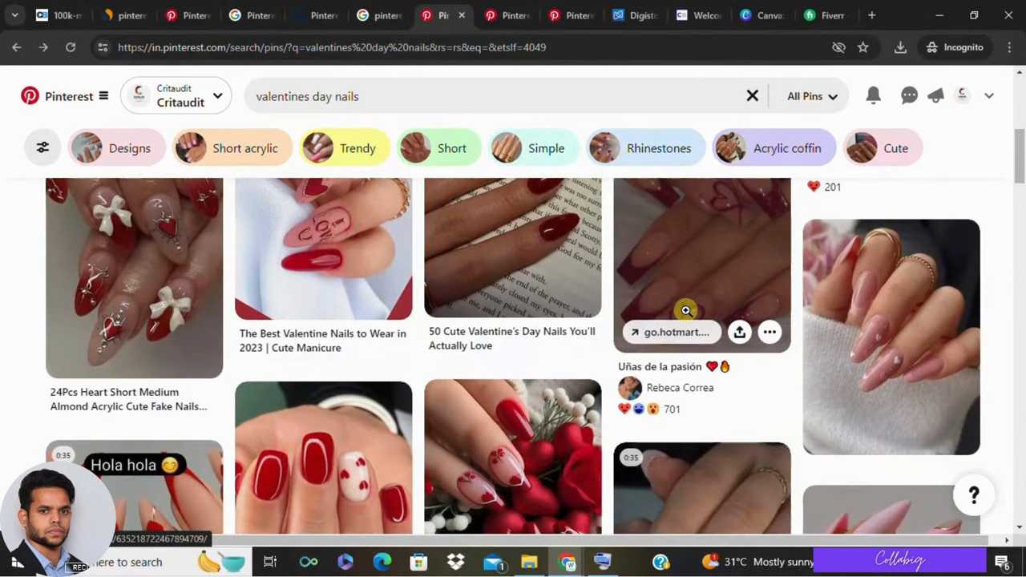
scroll(down, 3)
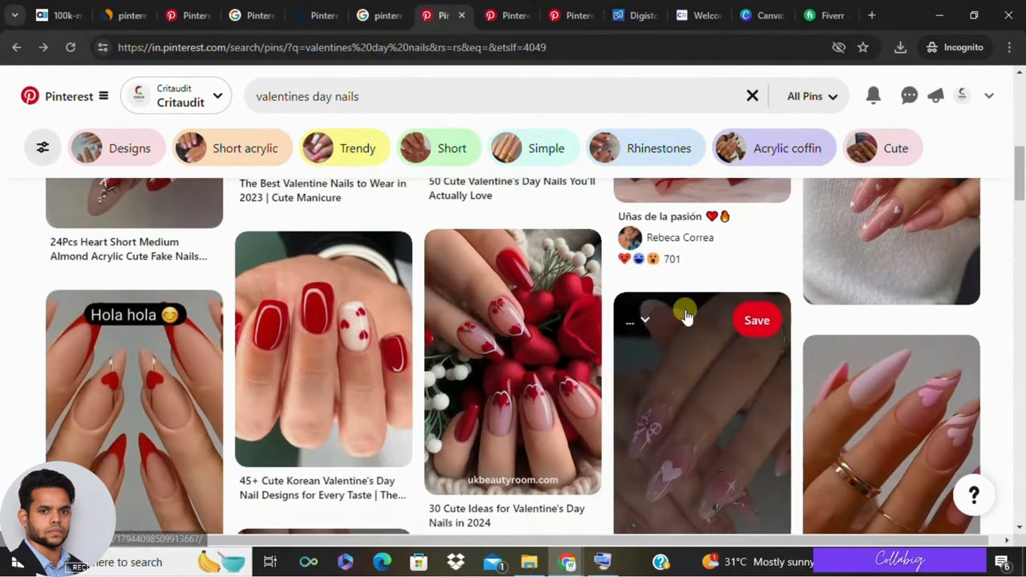
scroll(down, 3)
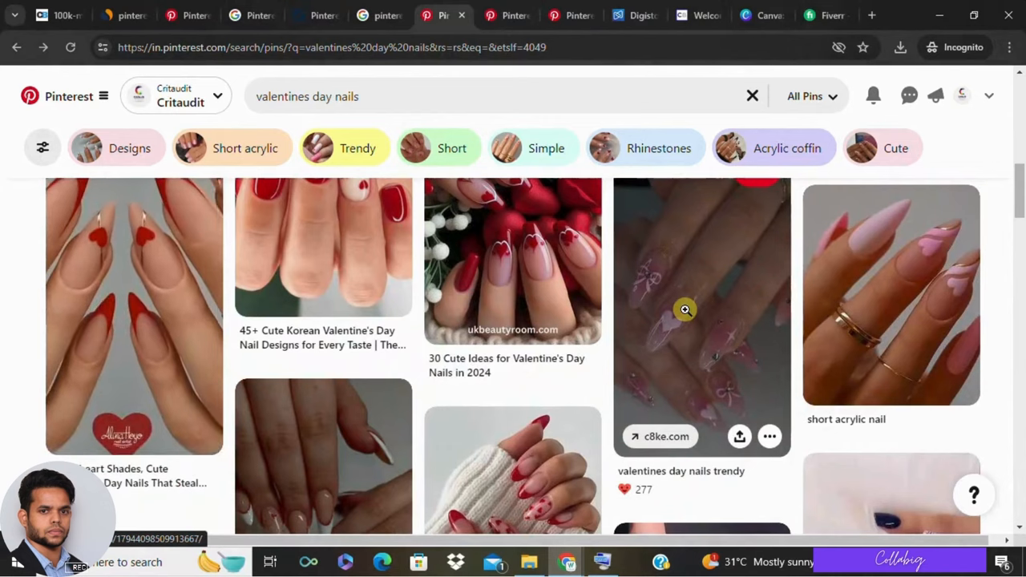
scroll(down, 3)
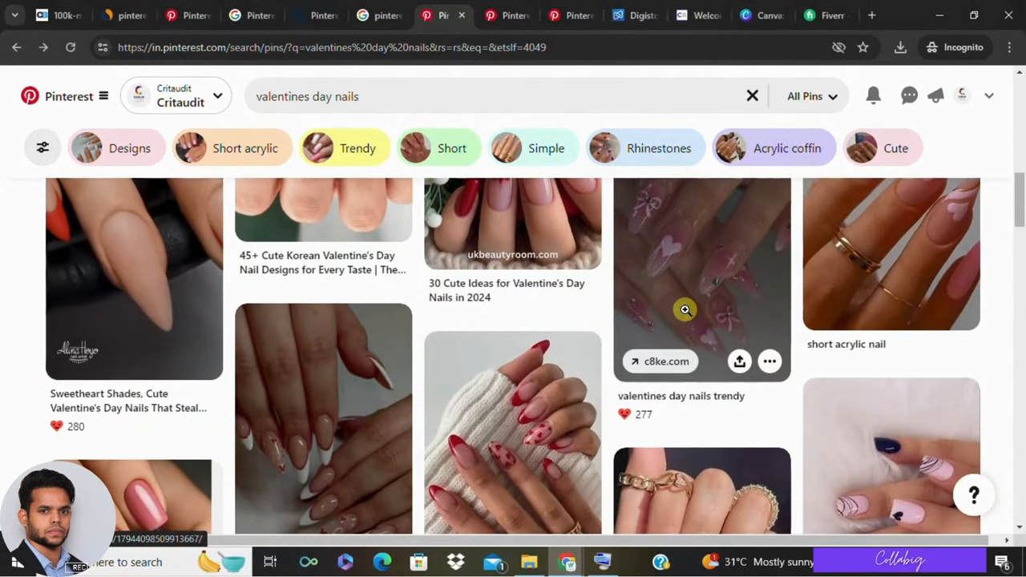
scroll(down, 3)
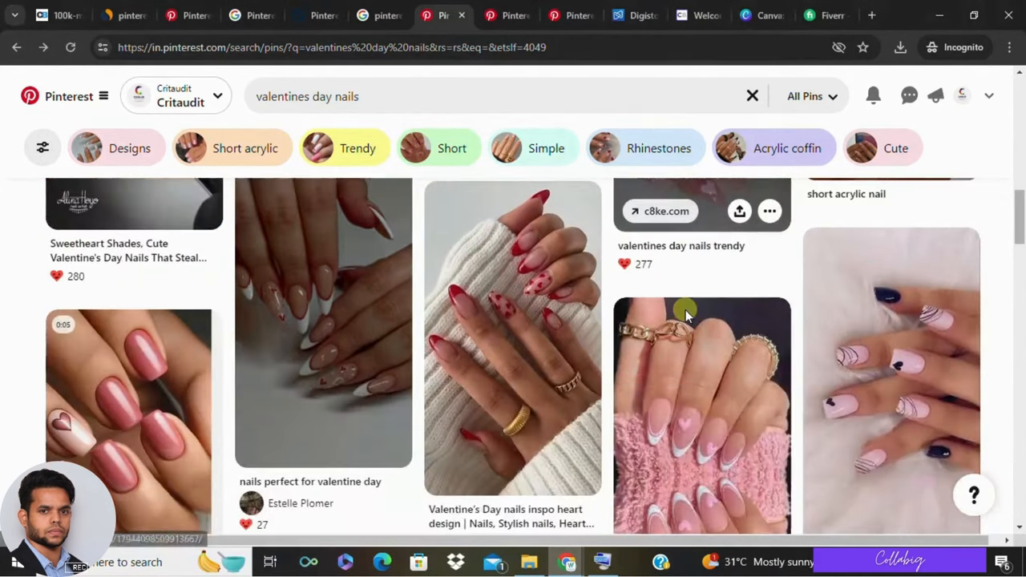
scroll(down, 3)
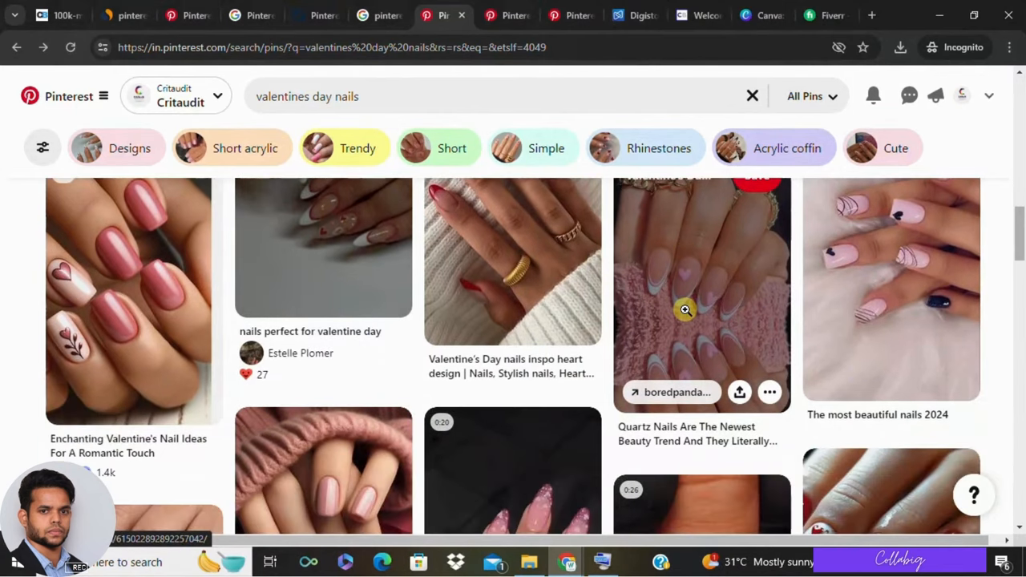
scroll(down, 3)
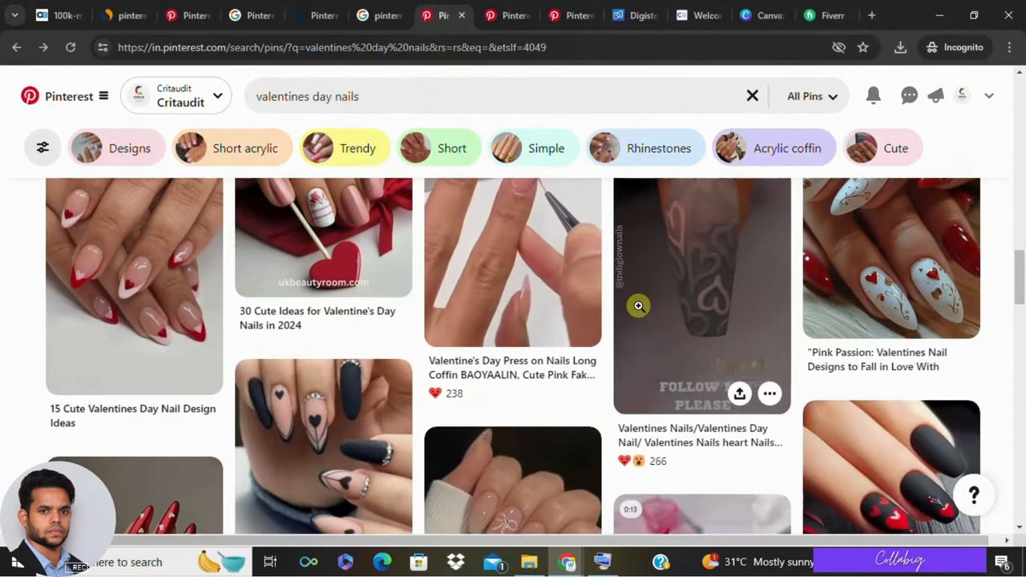
scroll(down, 3)
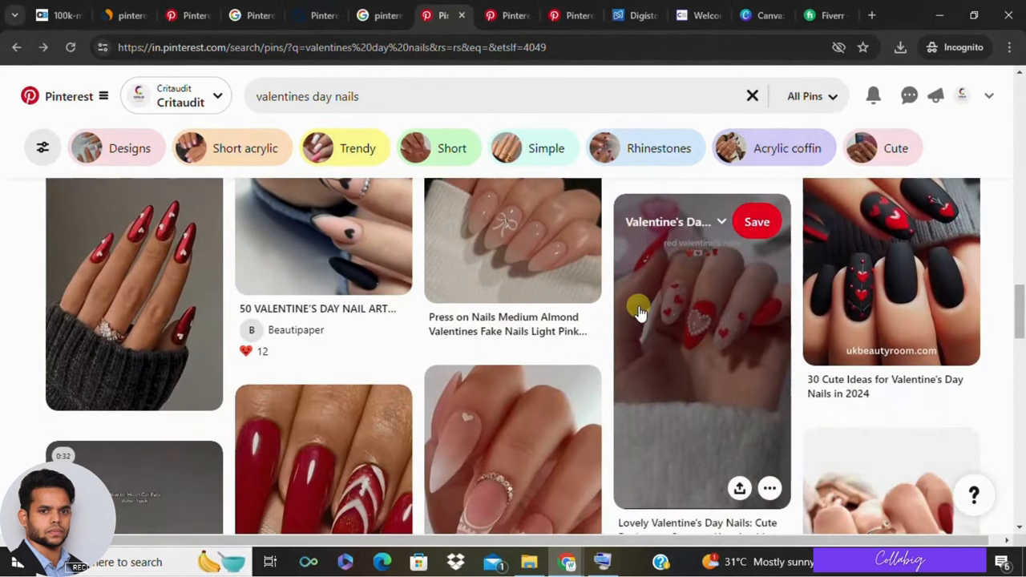
scroll(down, 3)
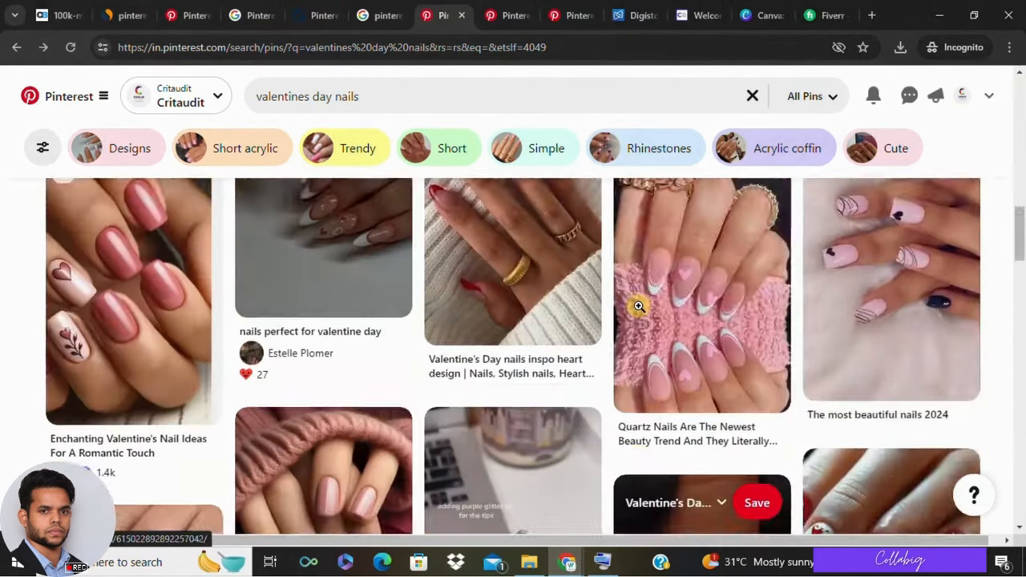
scroll(down, 3)
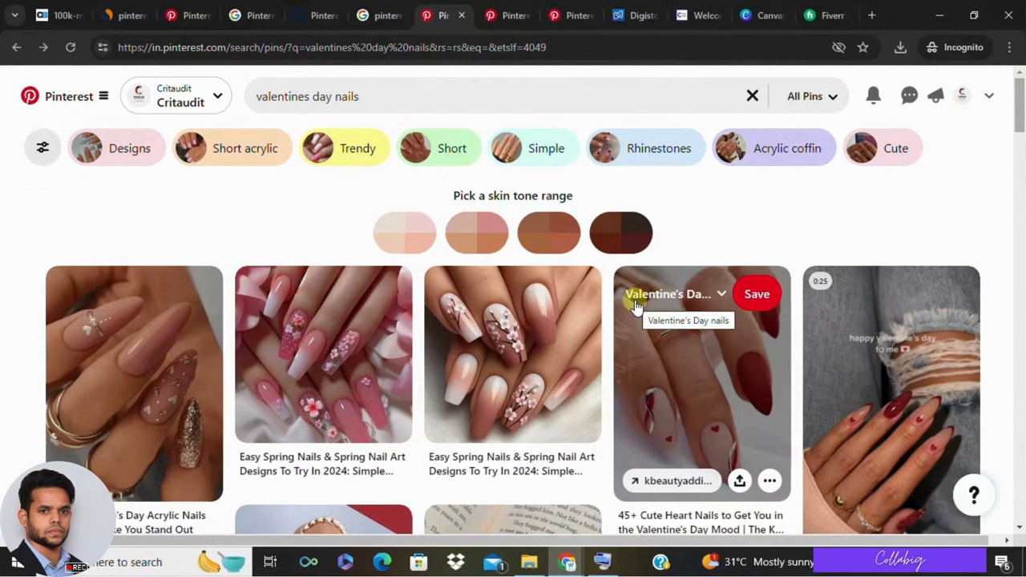
mouse_move(277, 218)
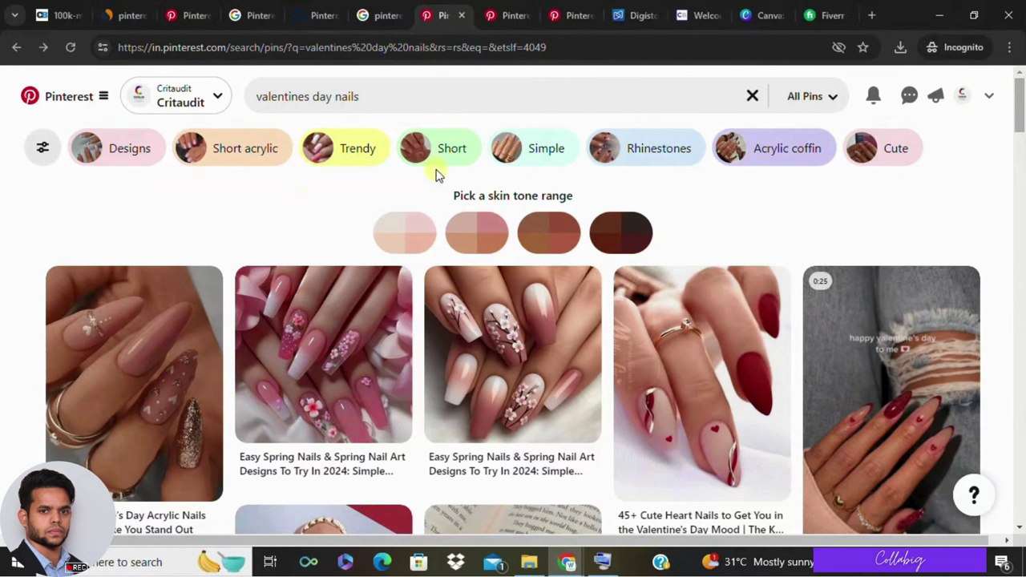
mouse_move(992, 166)
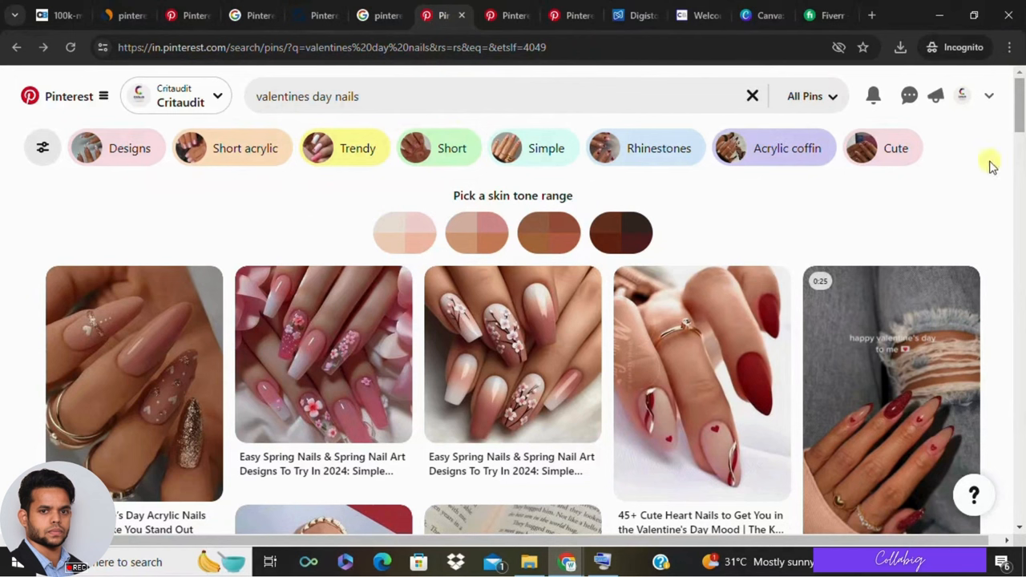
mouse_move(990, 96)
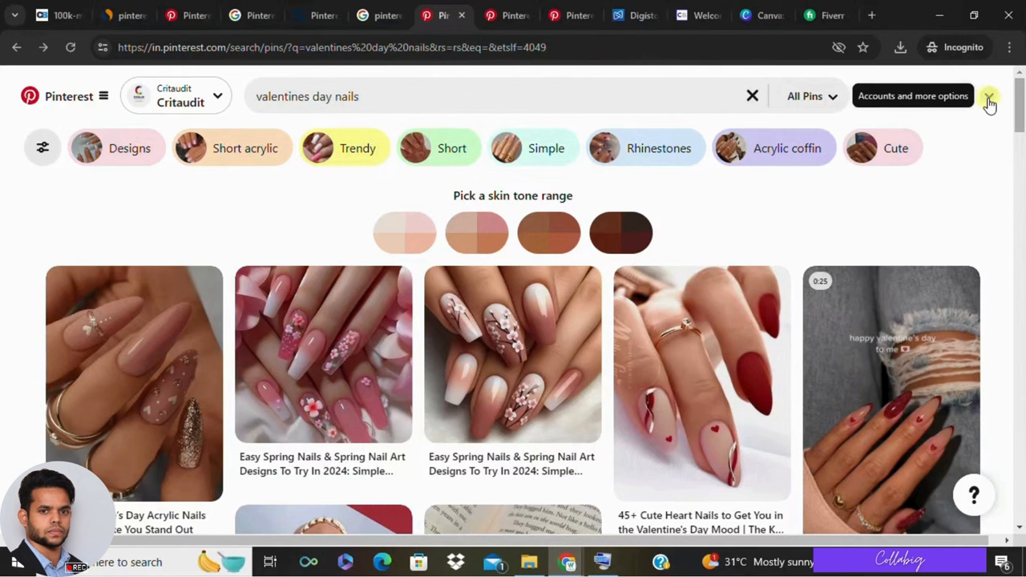
Open the 'Accounts and more options' menu showing the business account and settings
click(989, 96)
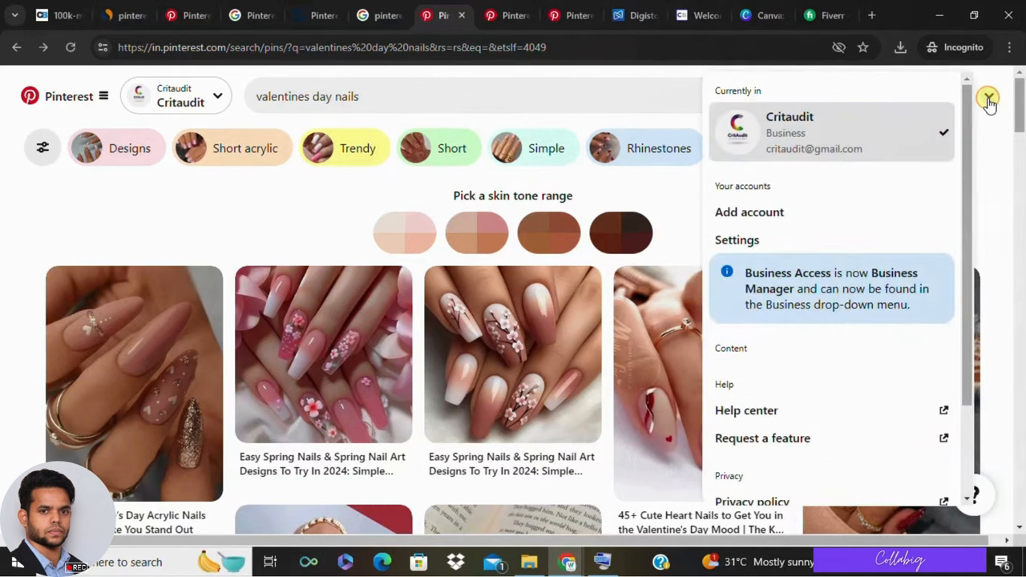
mouse_move(232, 226)
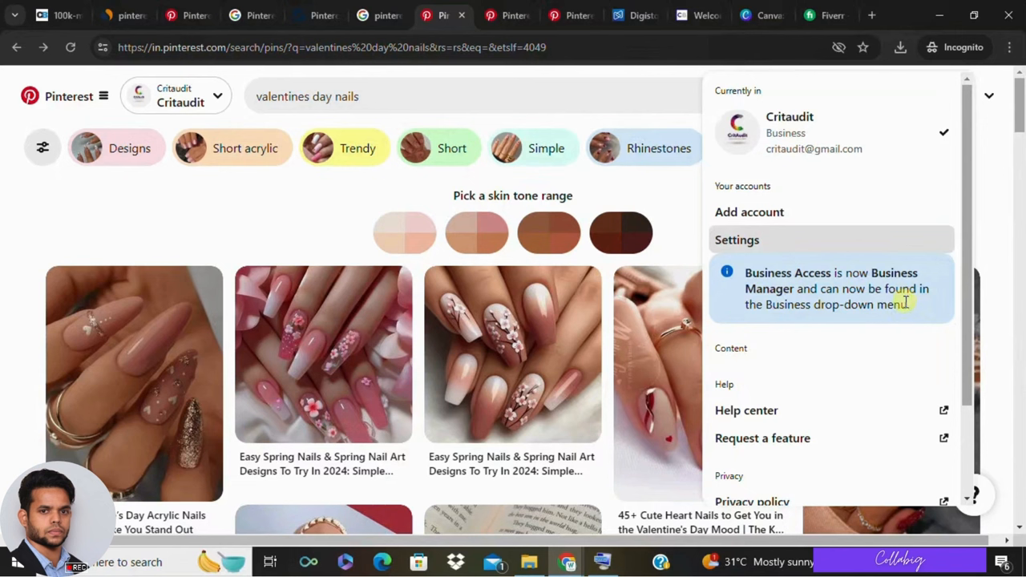
mouse_move(854, 281)
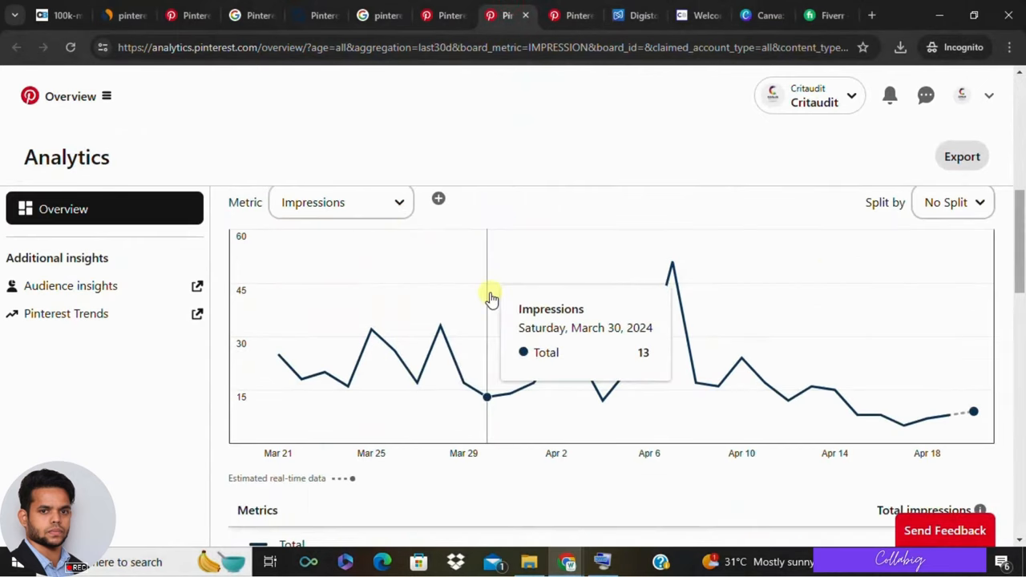
mouse_move(820, 222)
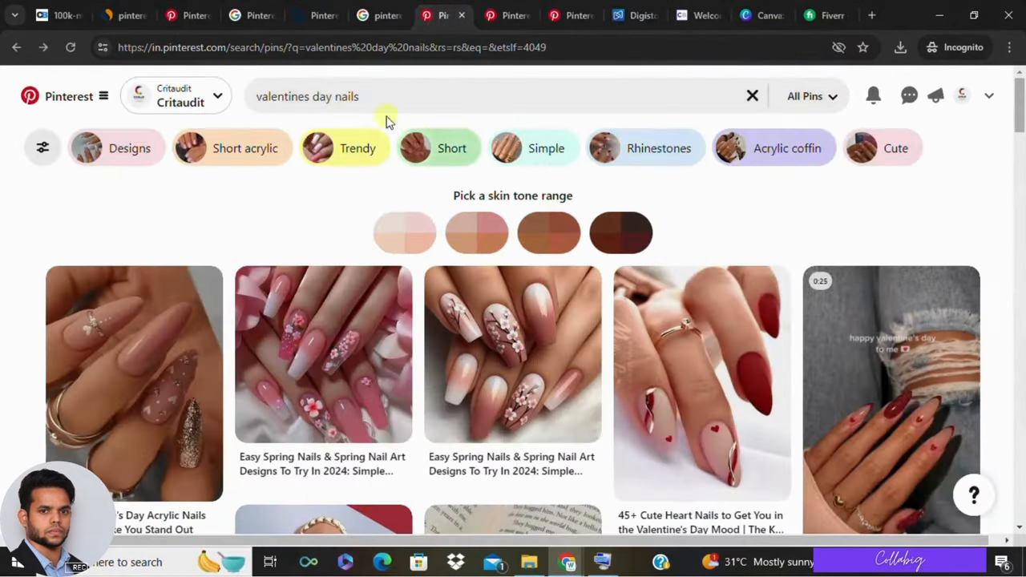
click(393, 96)
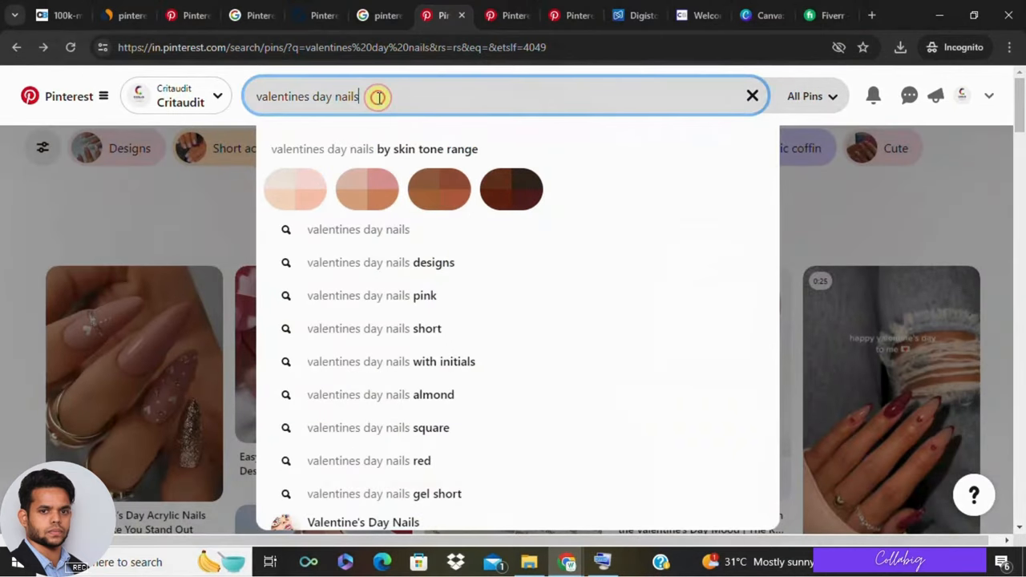
scroll(down, 3)
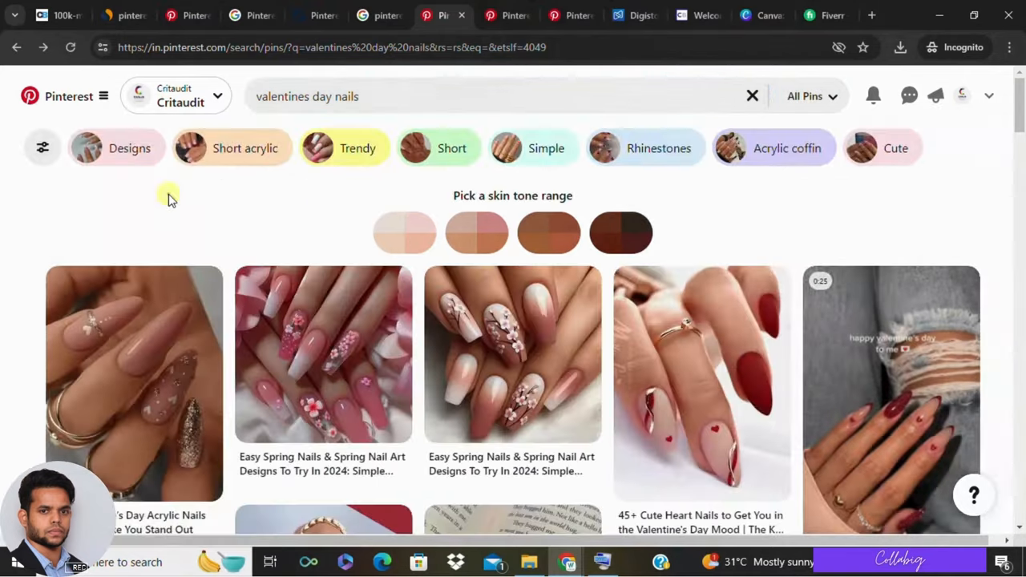
mouse_move(963, 96)
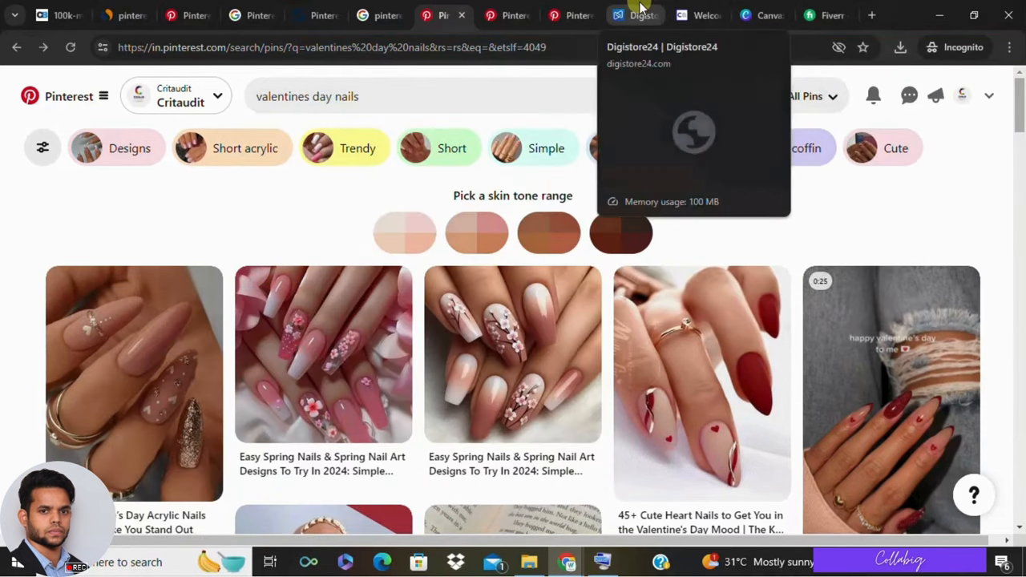
Switch between the Digistore24 and ClickBank affiliate sites, ending on ClickBank
click(636, 15)
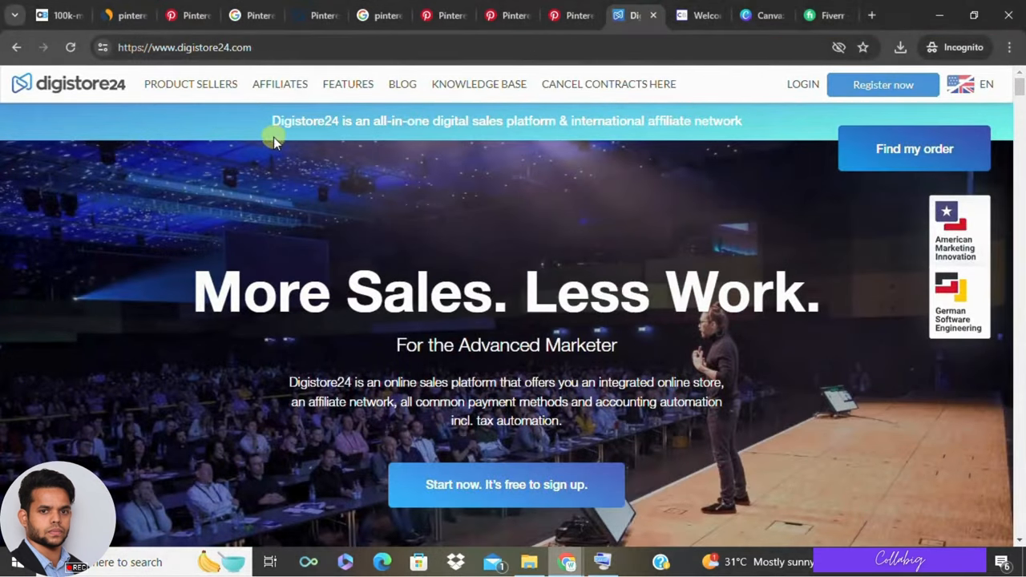
mouse_move(134, 103)
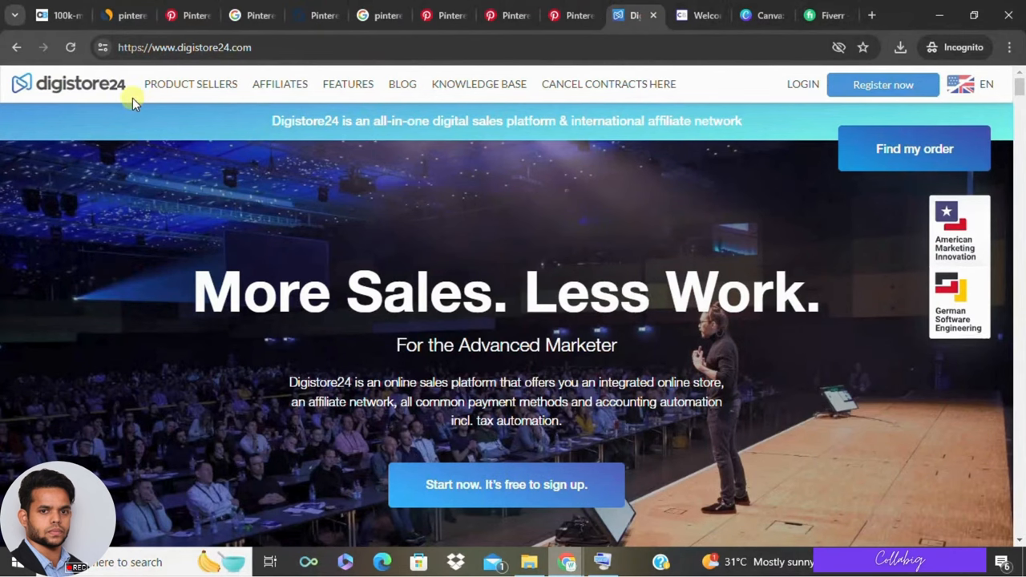
click(689, 16)
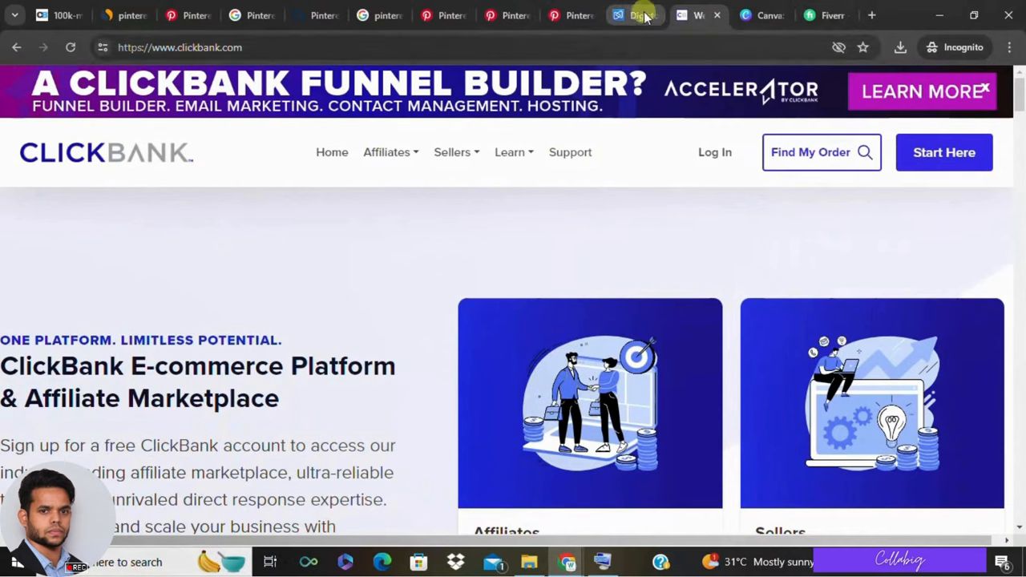
click(630, 15)
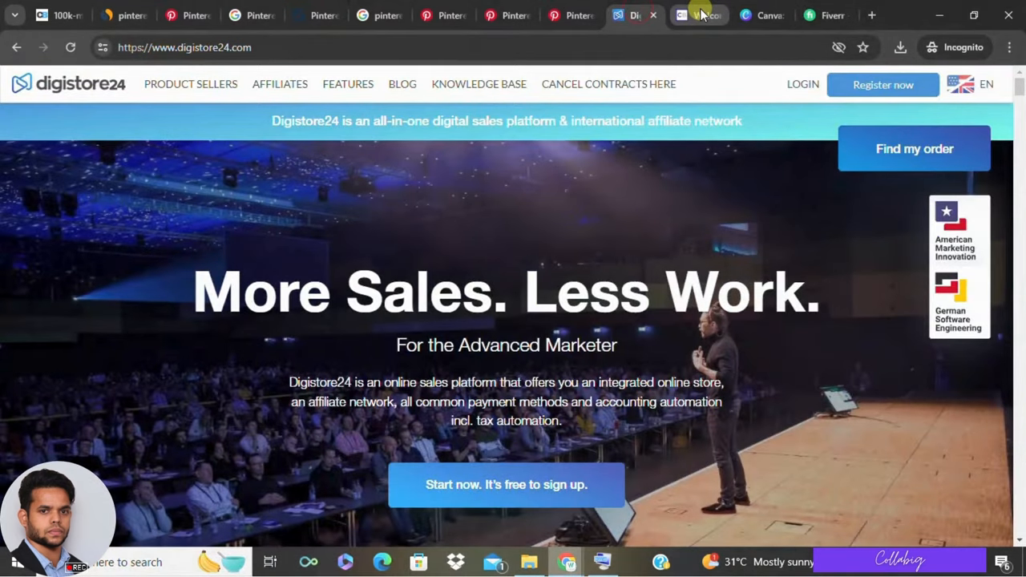
click(698, 14)
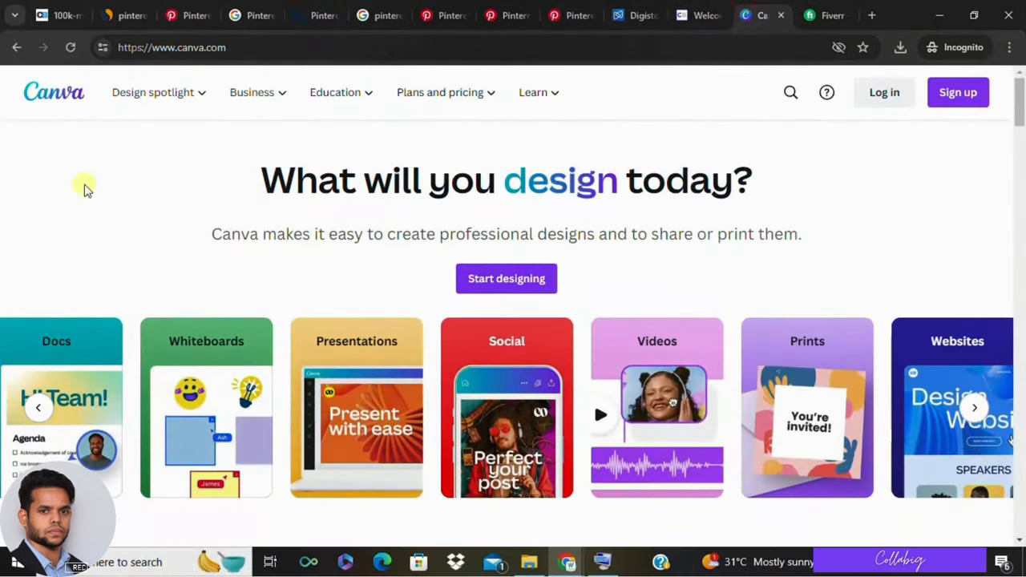
scroll(down, 3)
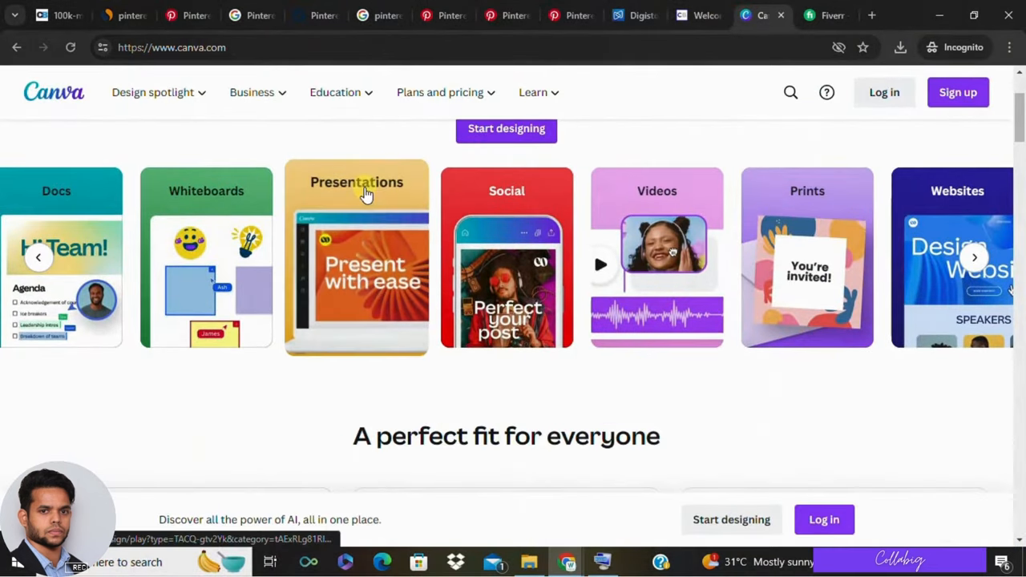
scroll(down, 3)
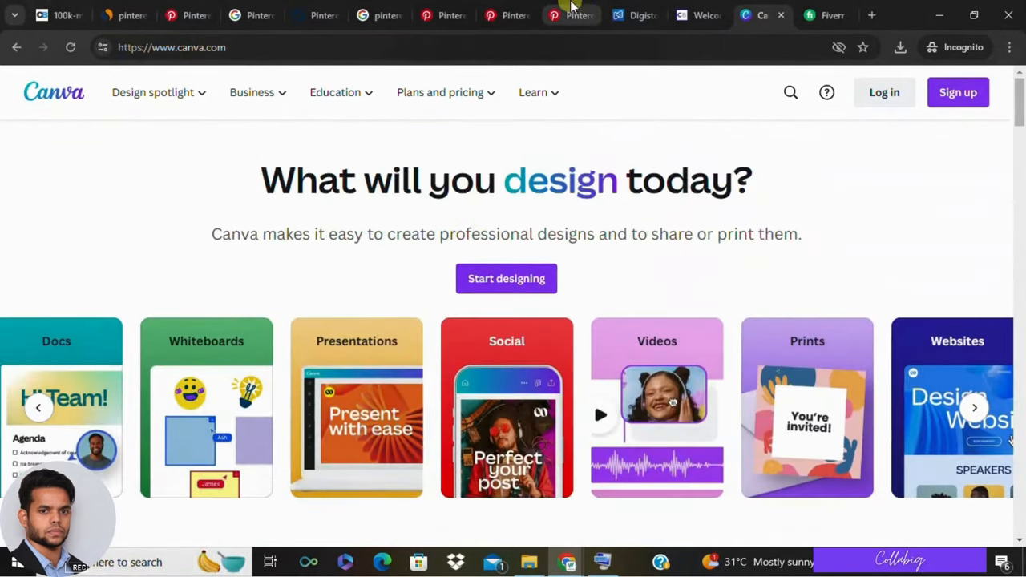
In the Stashow Method pin draft, select the collabig link and review the form
click(571, 15)
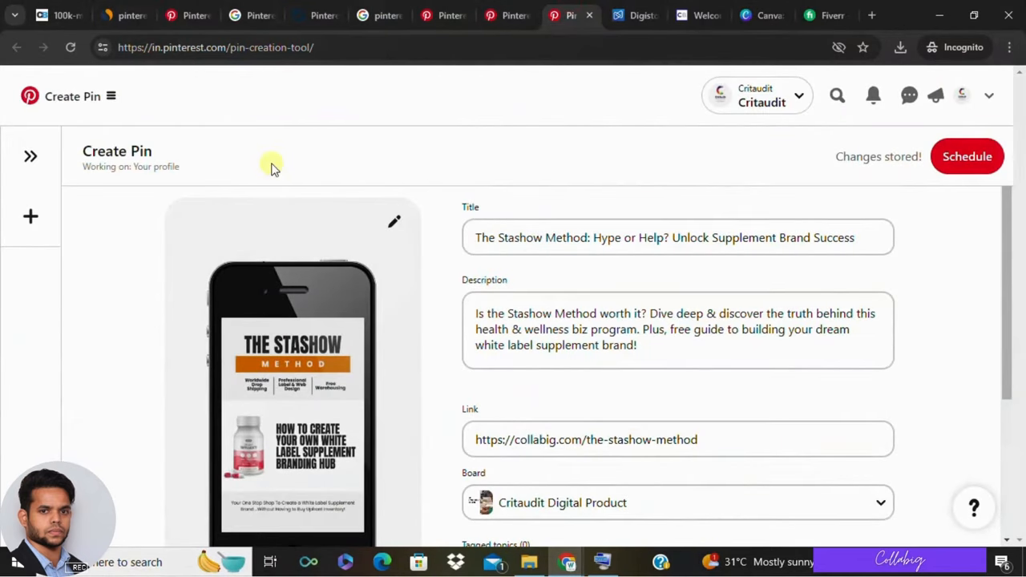
mouse_move(411, 130)
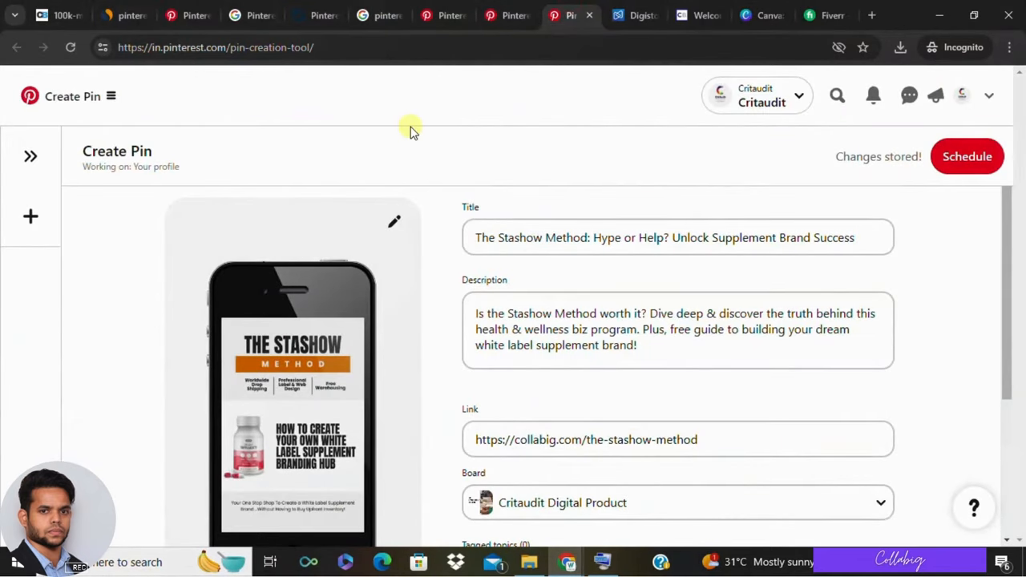
mouse_move(425, 240)
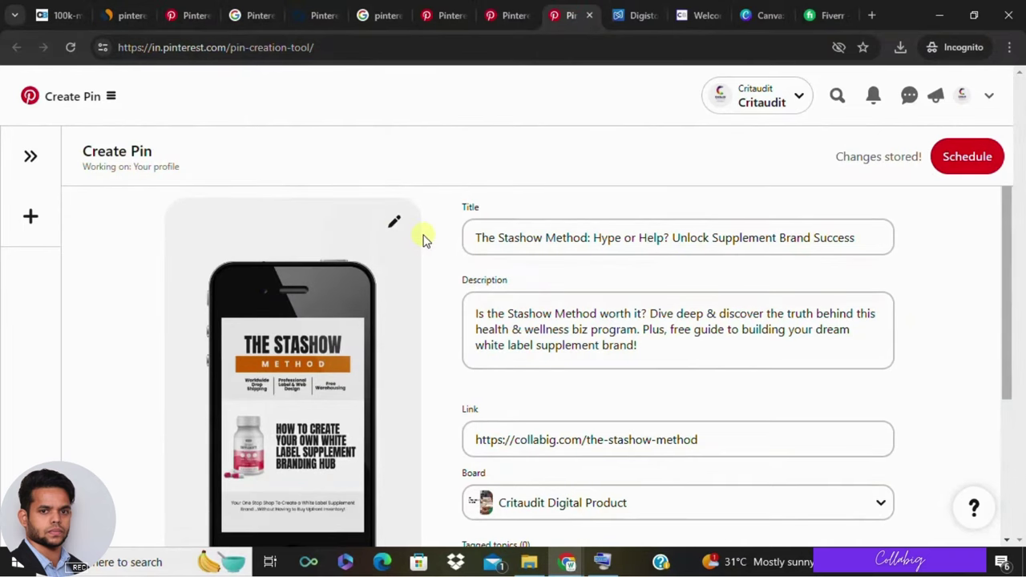
mouse_move(500, 263)
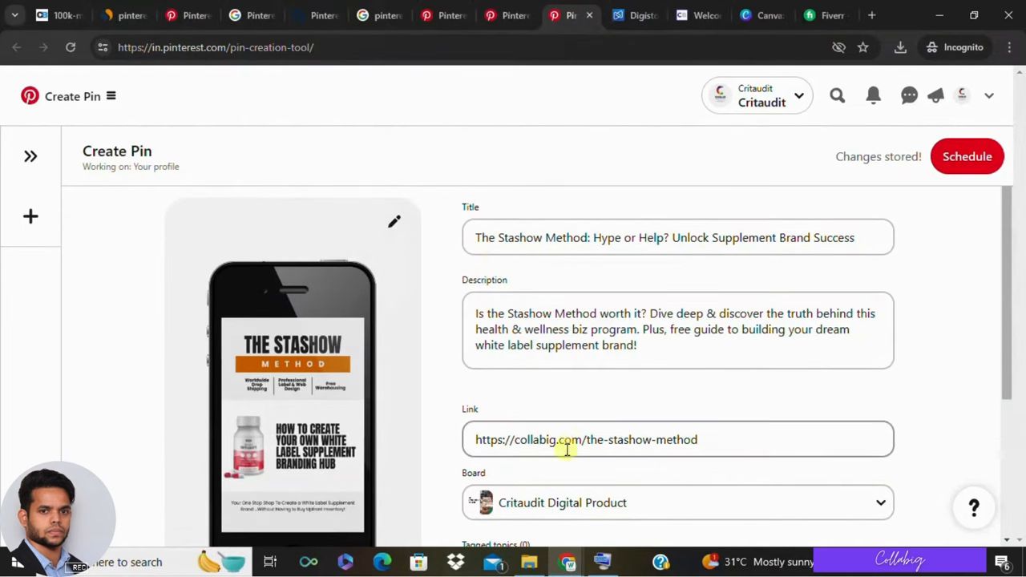
triple_click(567, 440)
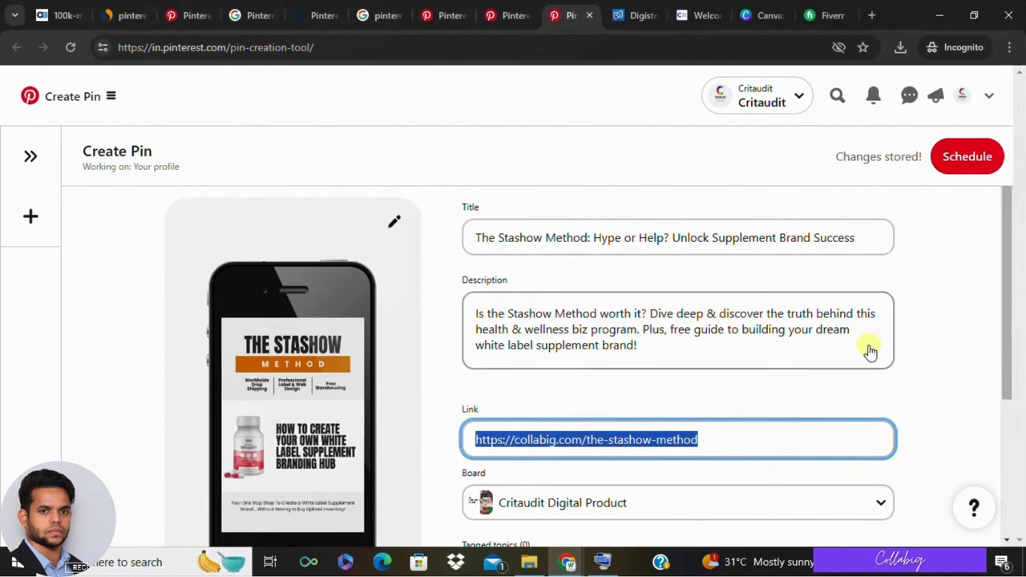
scroll(down, 3)
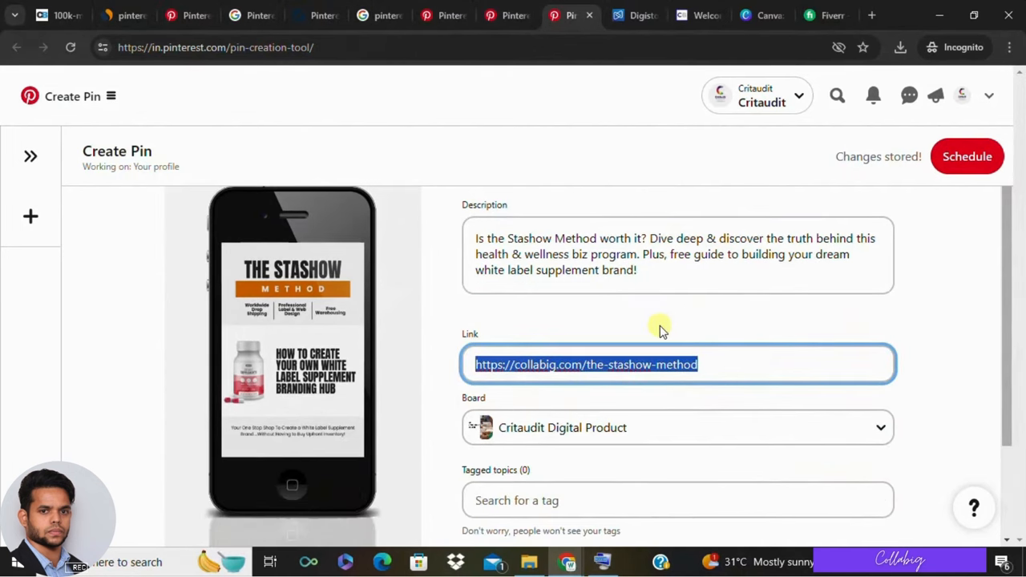
scroll(down, 3)
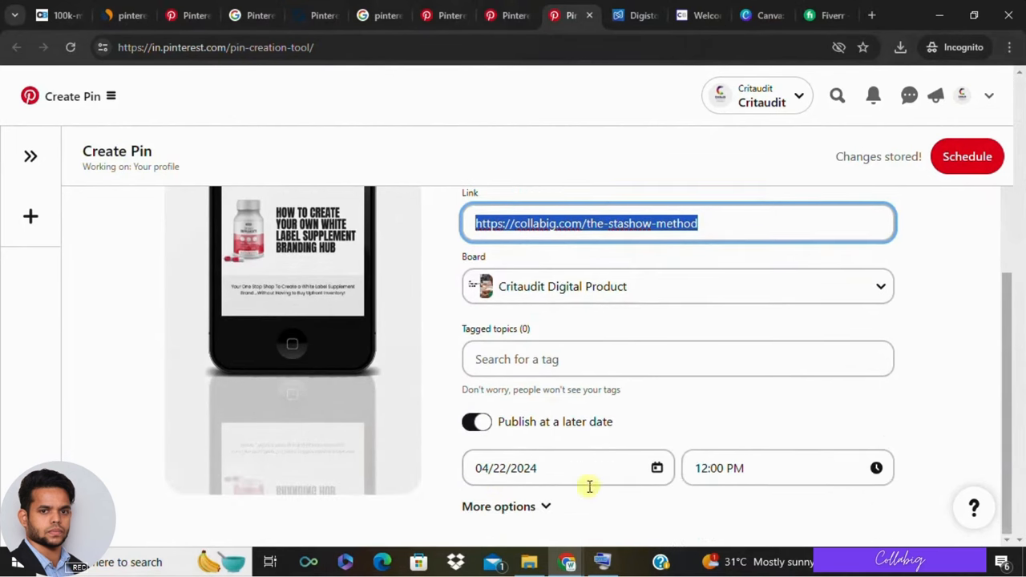
scroll(up, 3)
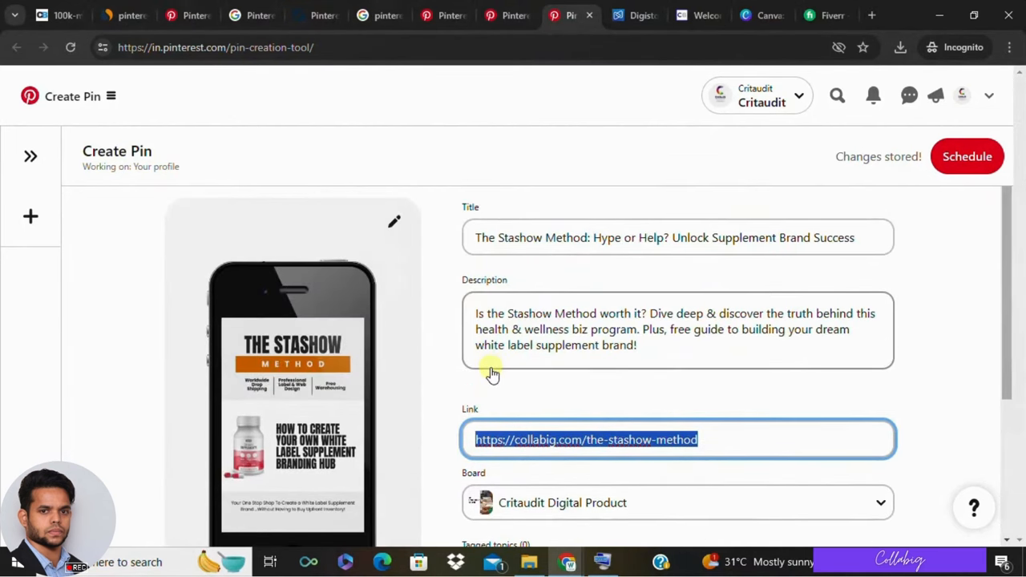
mouse_move(489, 370)
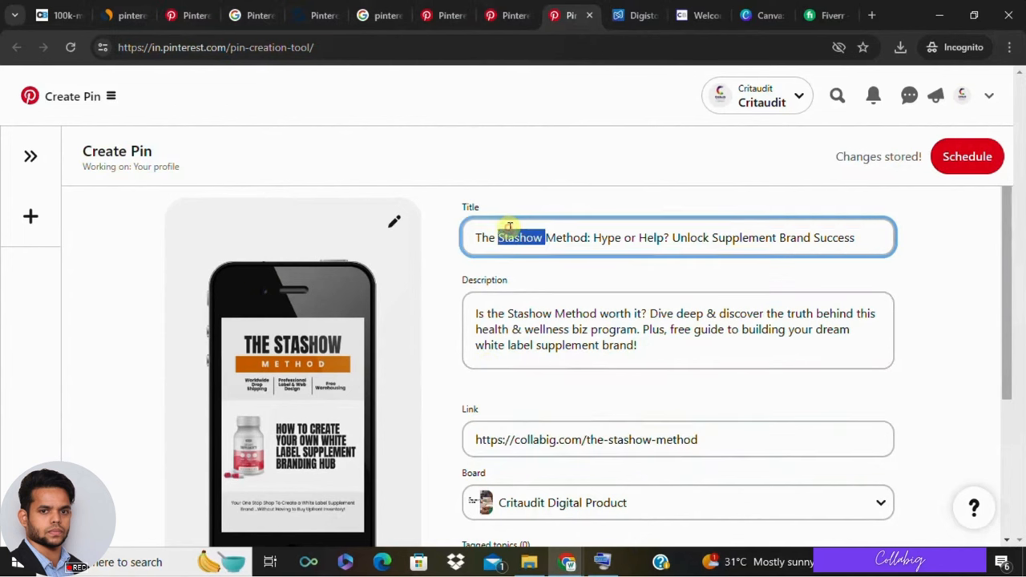
Select the pin title and review the board and 04/22/2024 publish date
triple_click(554, 314)
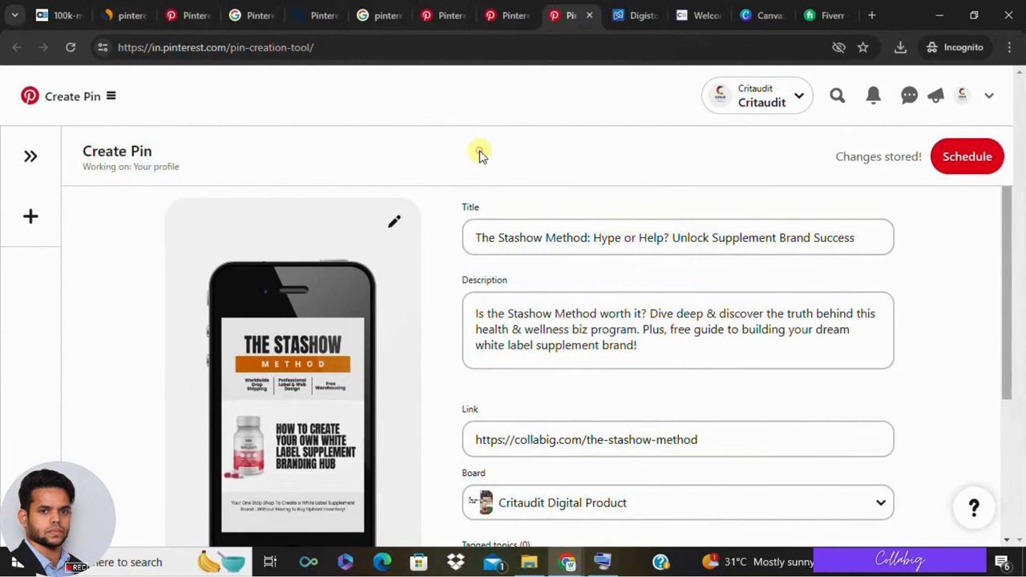
scroll(down, 3)
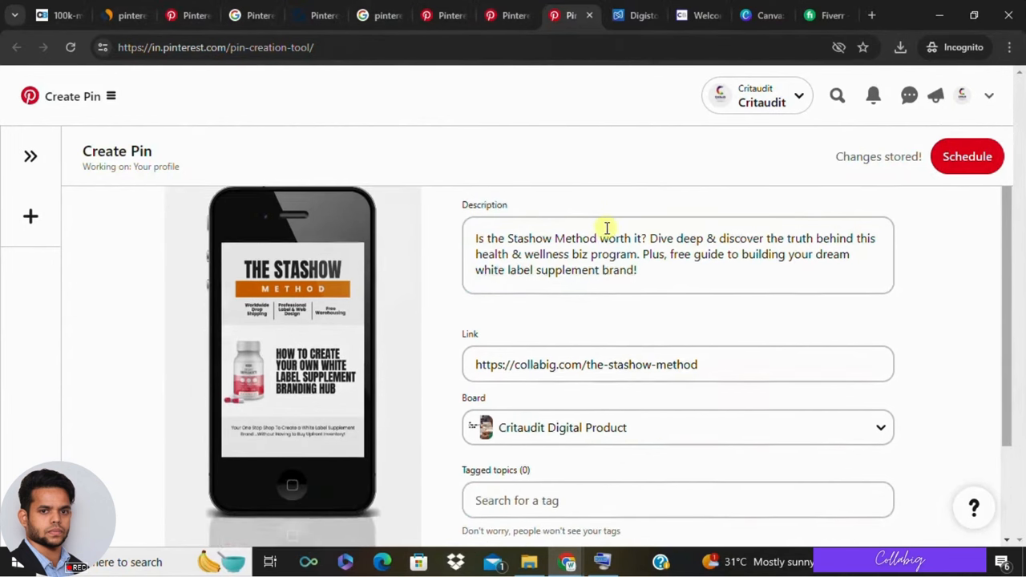
scroll(down, 3)
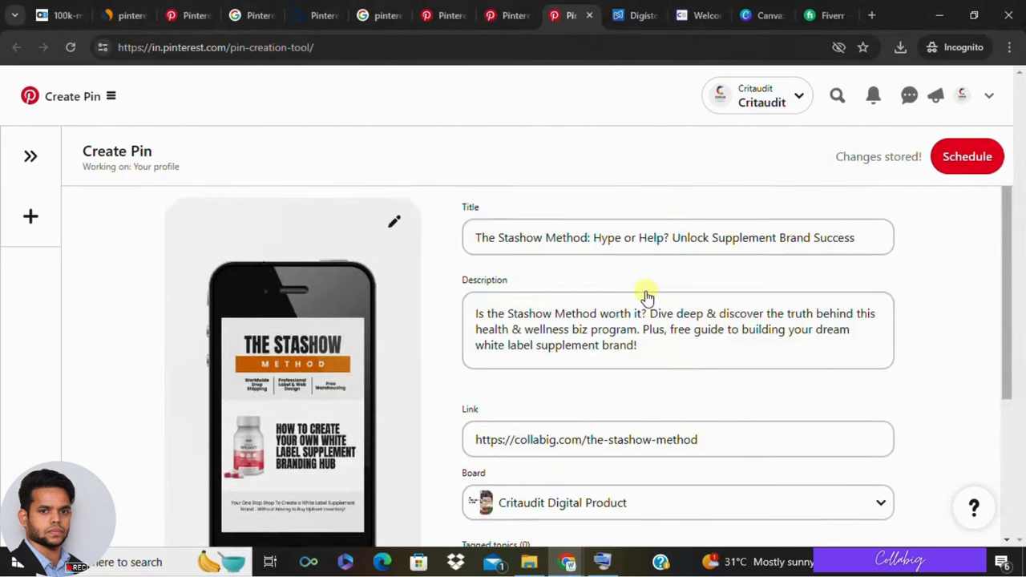
scroll(down, 3)
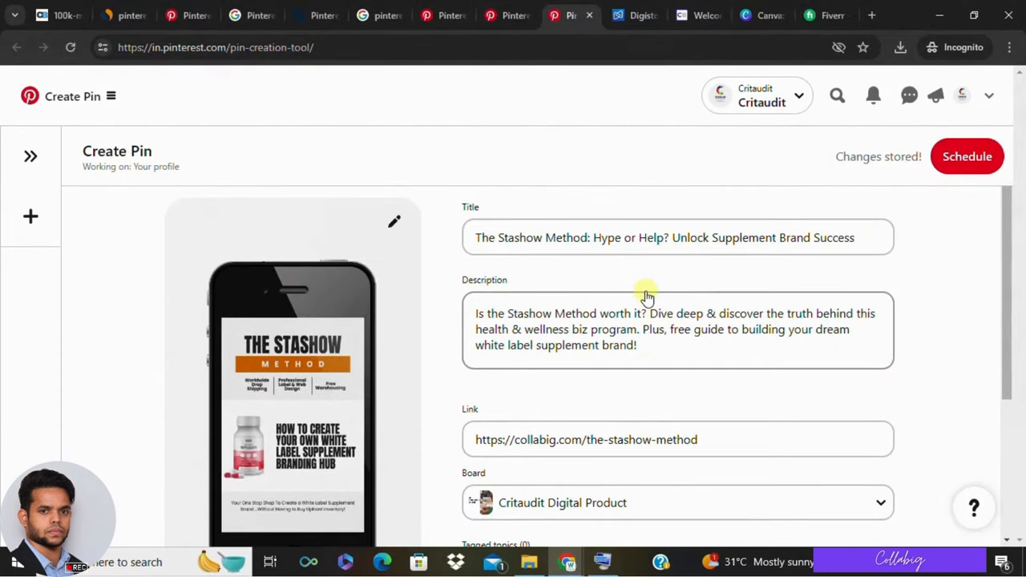
mouse_move(636, 291)
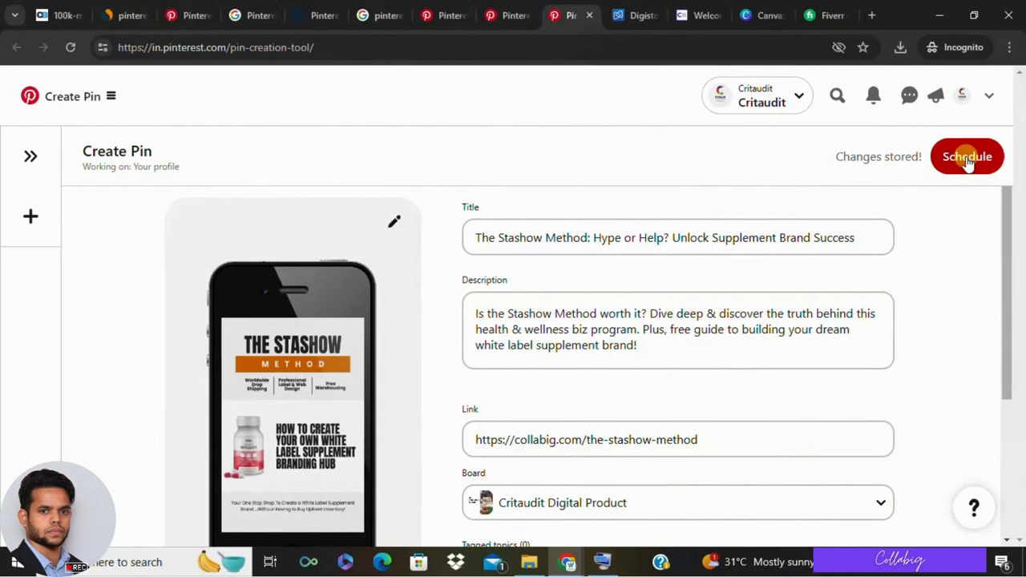
Schedule the Stashow pin and confirm the Apr 22, 12:00 PM publish time
click(968, 157)
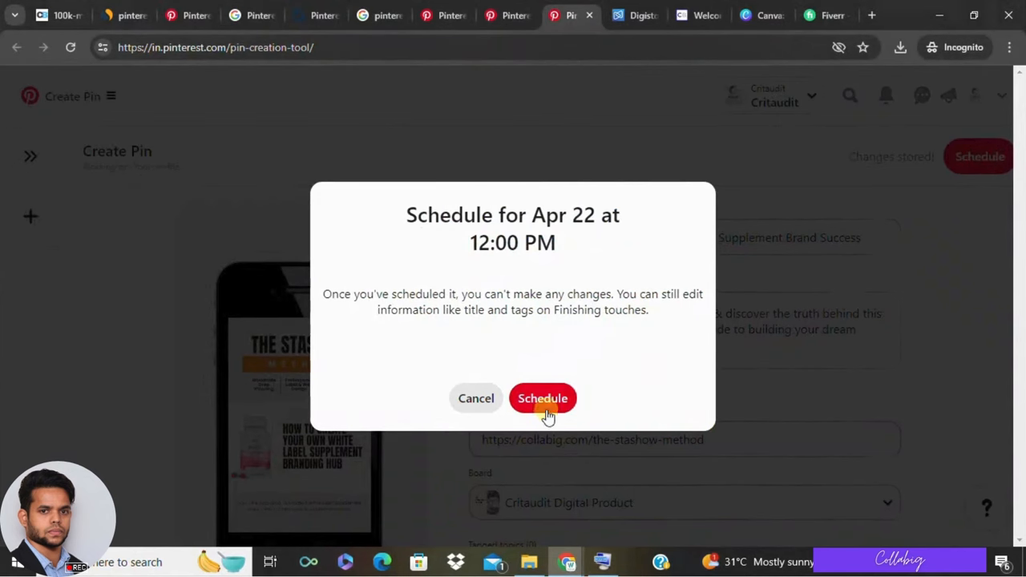
click(543, 398)
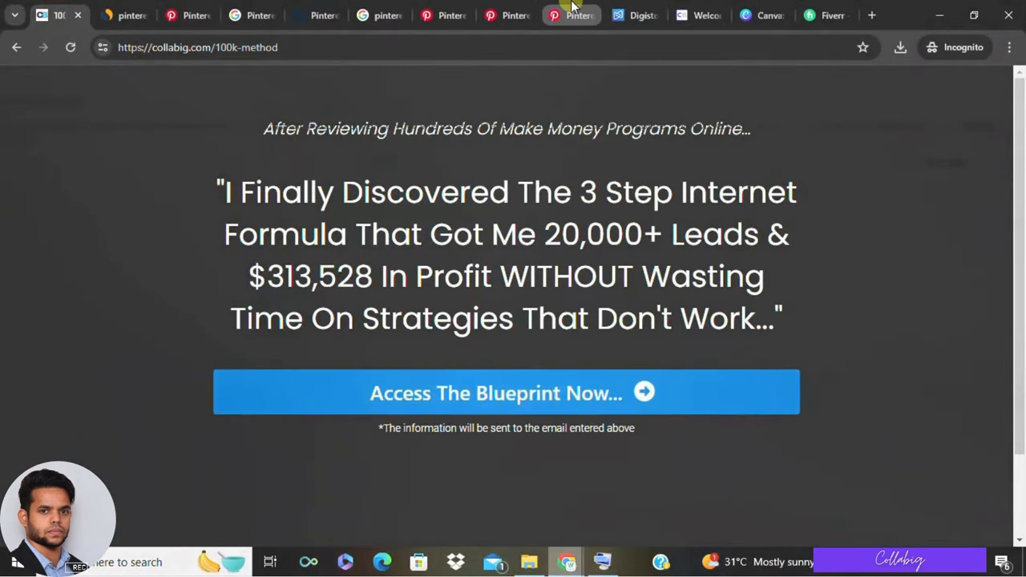
Go back to Pinterest's empty Create Pin page with no drafts listed
click(573, 14)
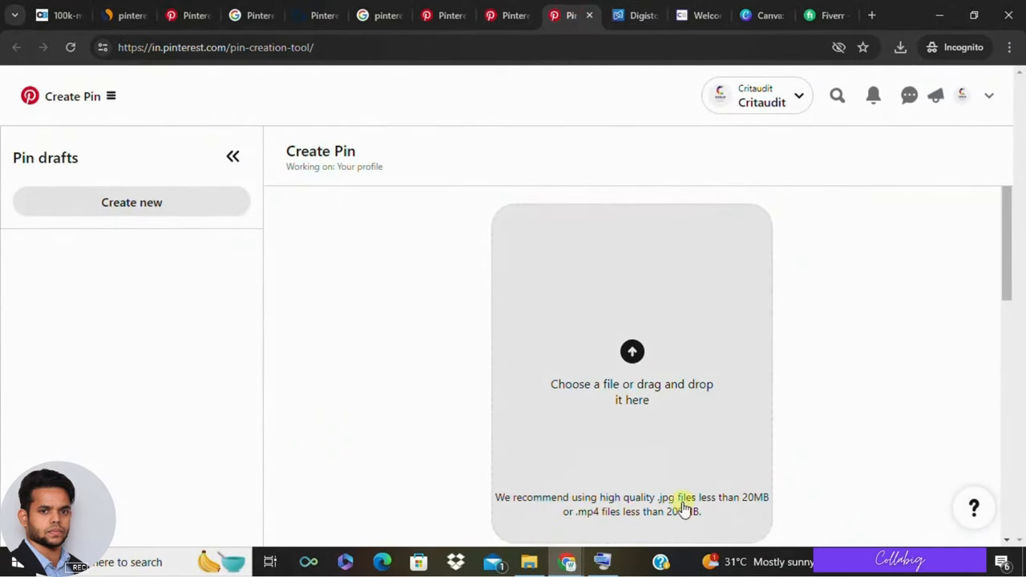
mouse_move(876, 399)
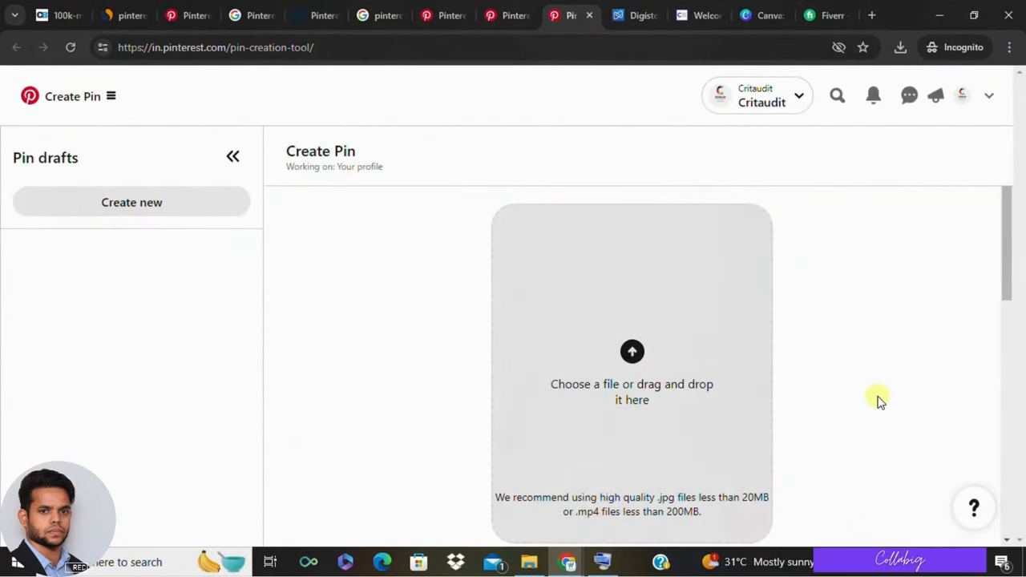
mouse_move(362, 173)
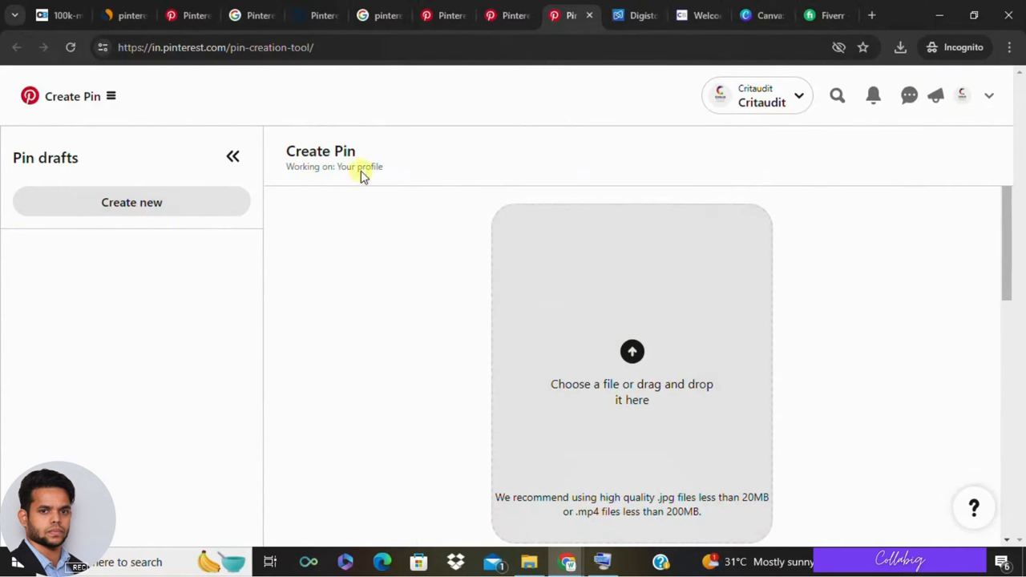